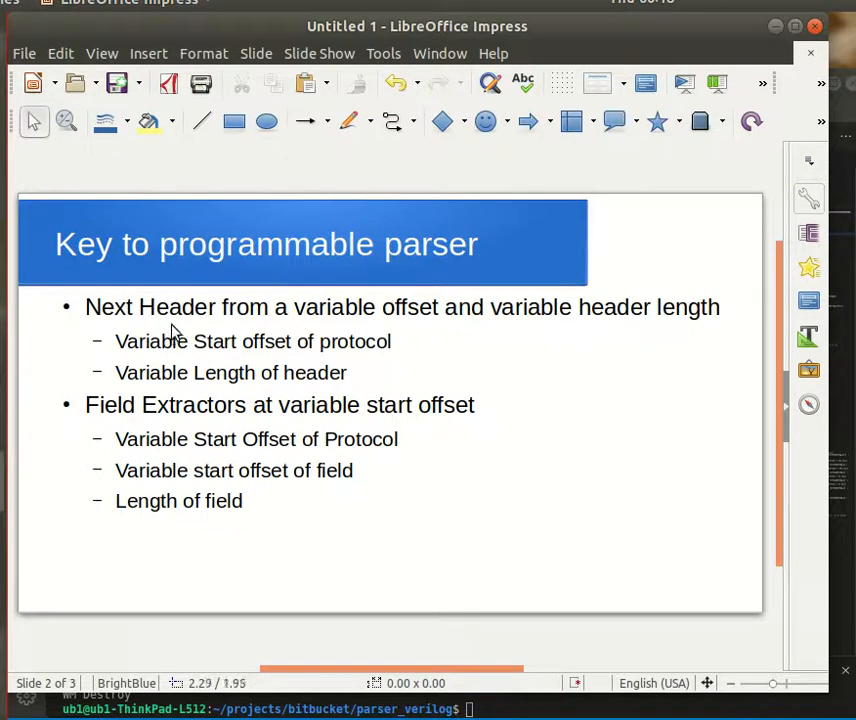
mouse_move(148, 320)
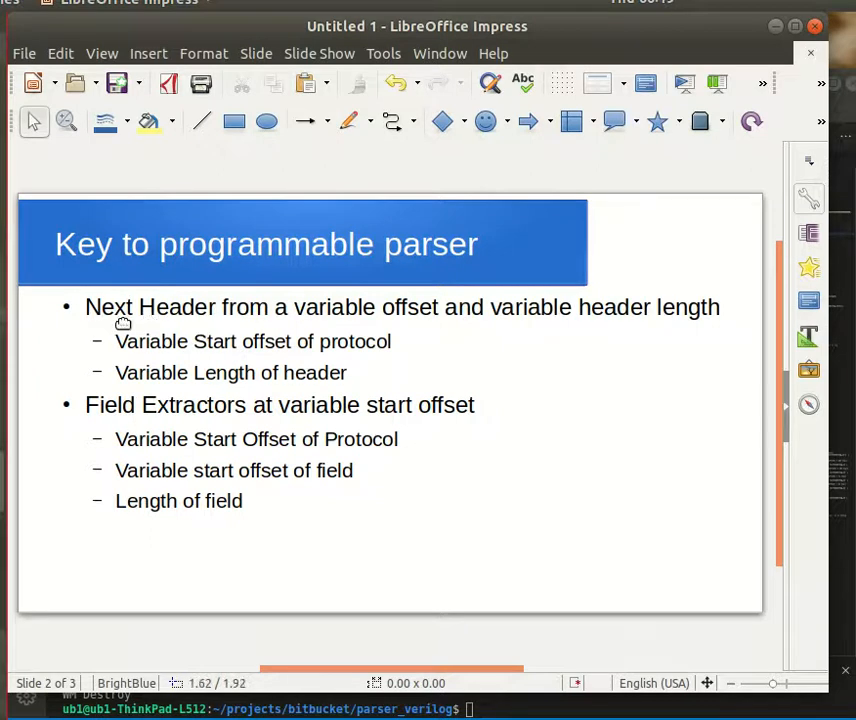
mouse_move(156, 336)
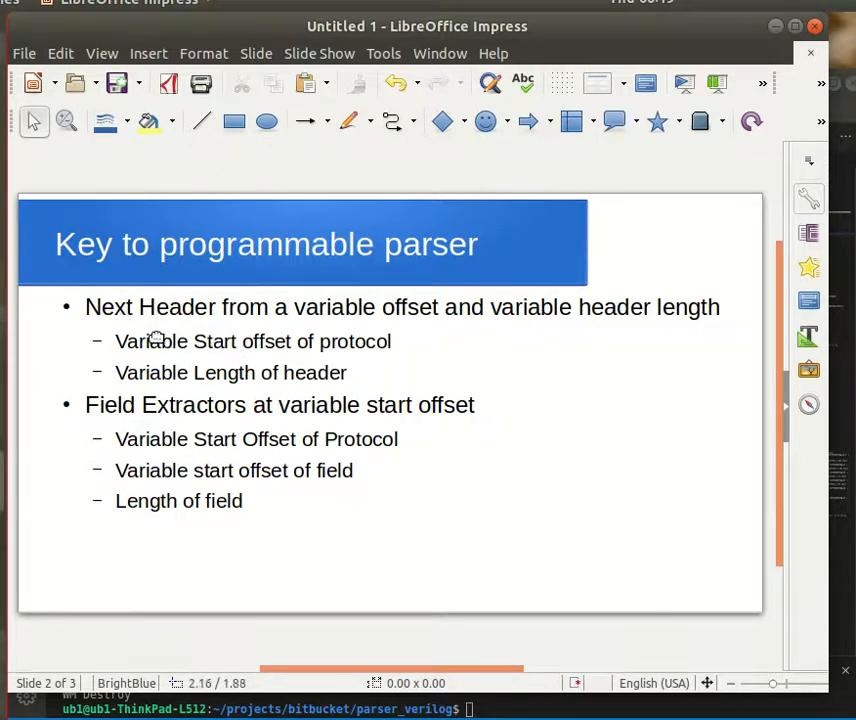
mouse_move(164, 332)
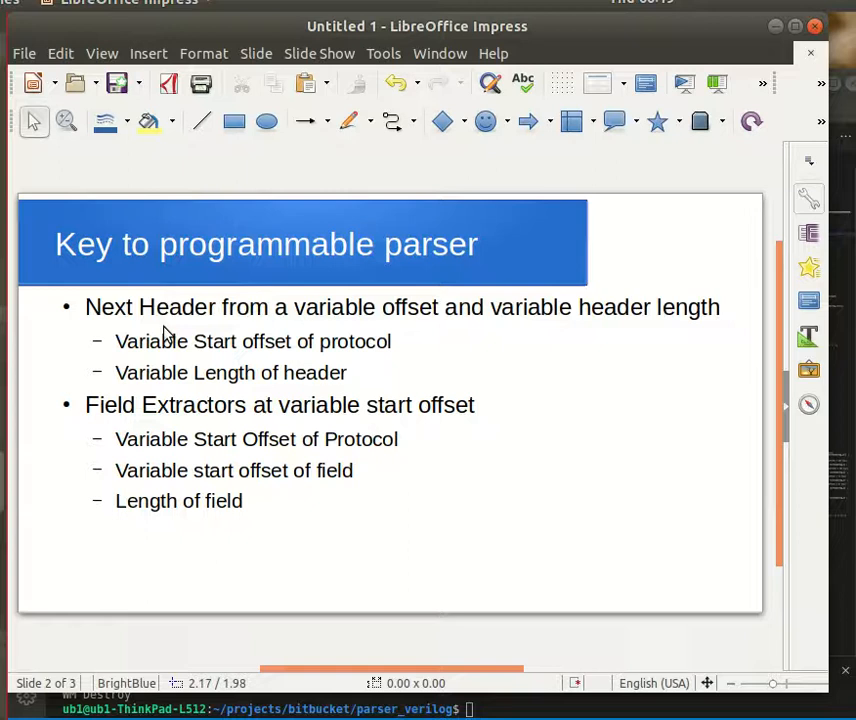
mouse_move(334, 330)
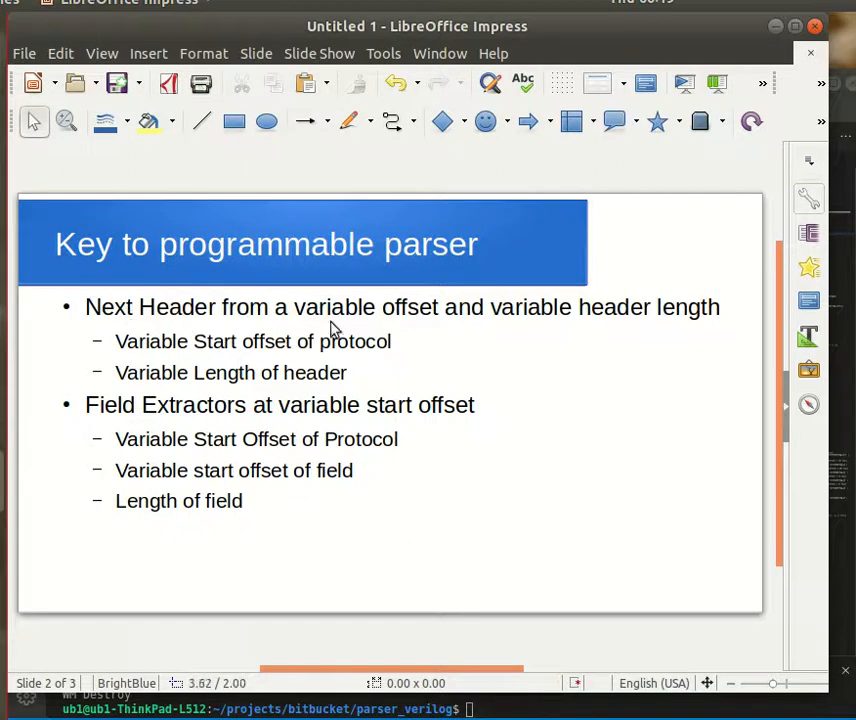
mouse_move(270, 324)
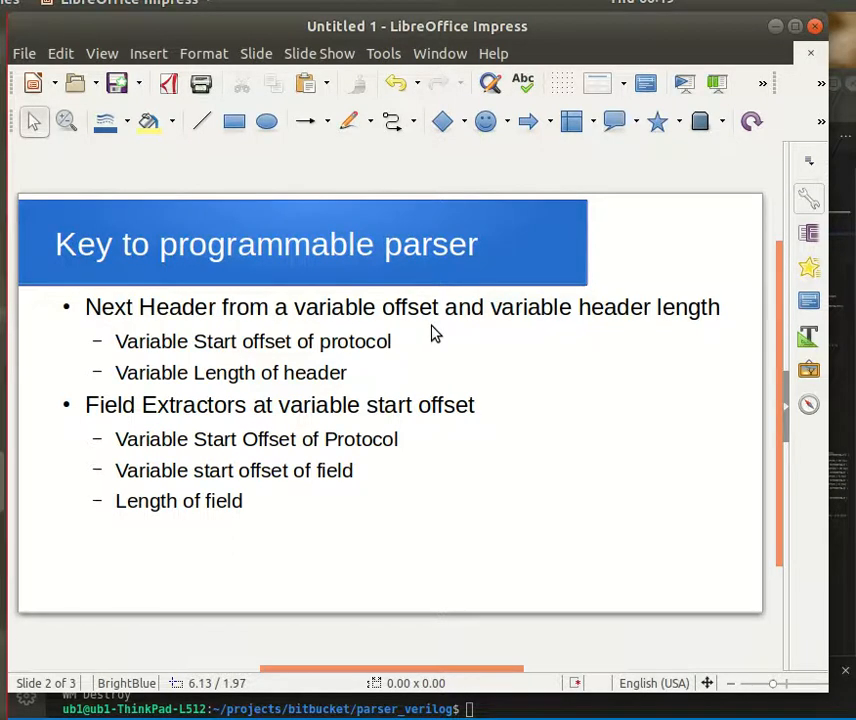
mouse_move(304, 324)
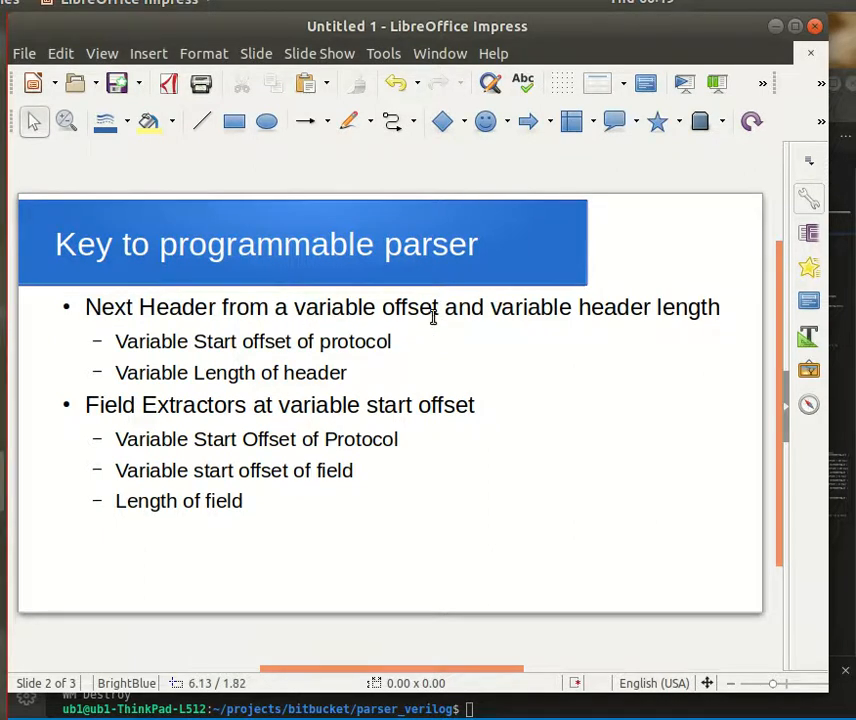
mouse_move(524, 308)
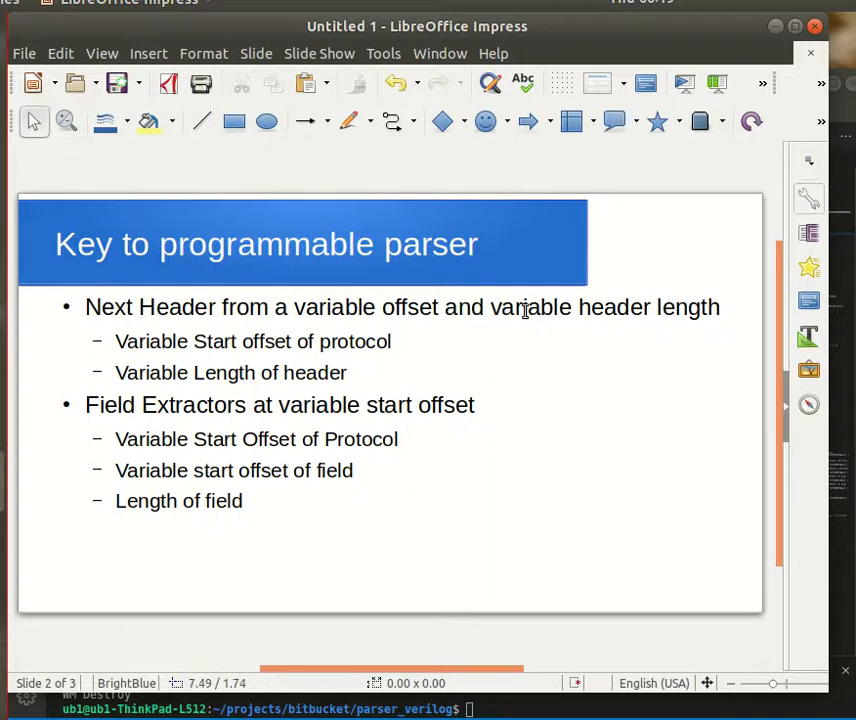
mouse_move(250, 364)
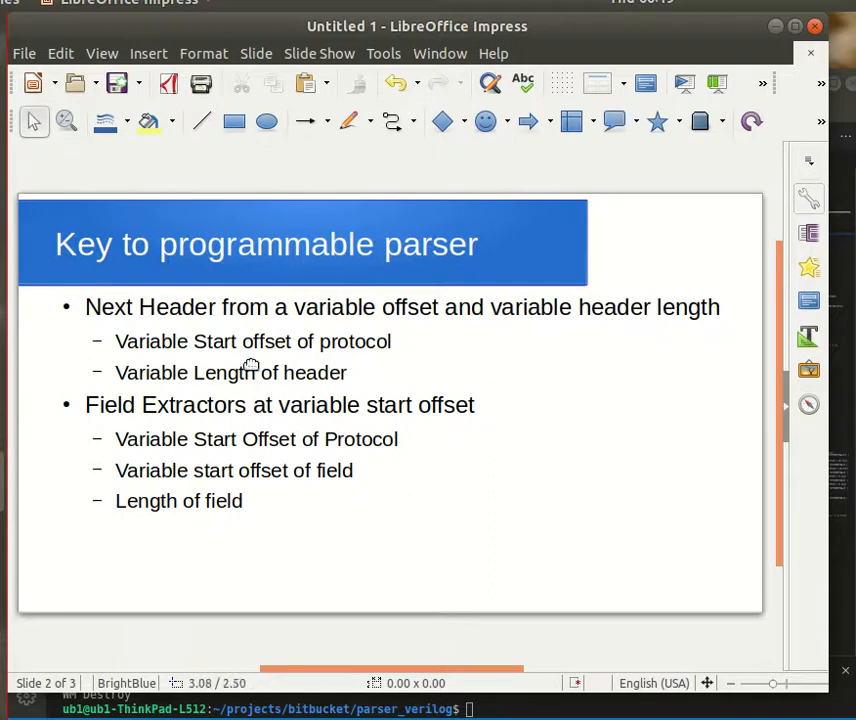
mouse_move(418, 352)
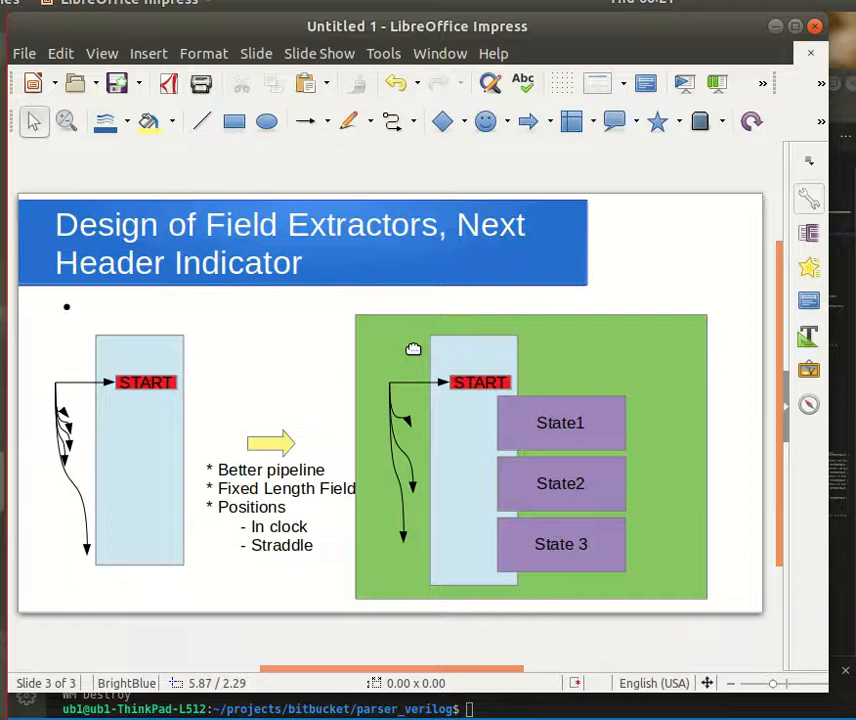
mouse_move(82, 428)
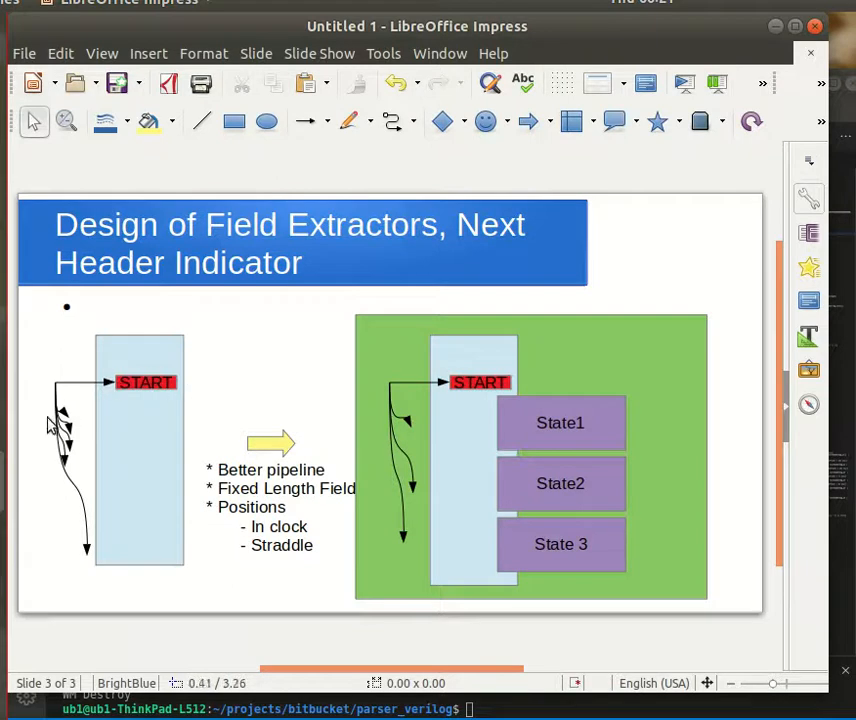
mouse_move(120, 356)
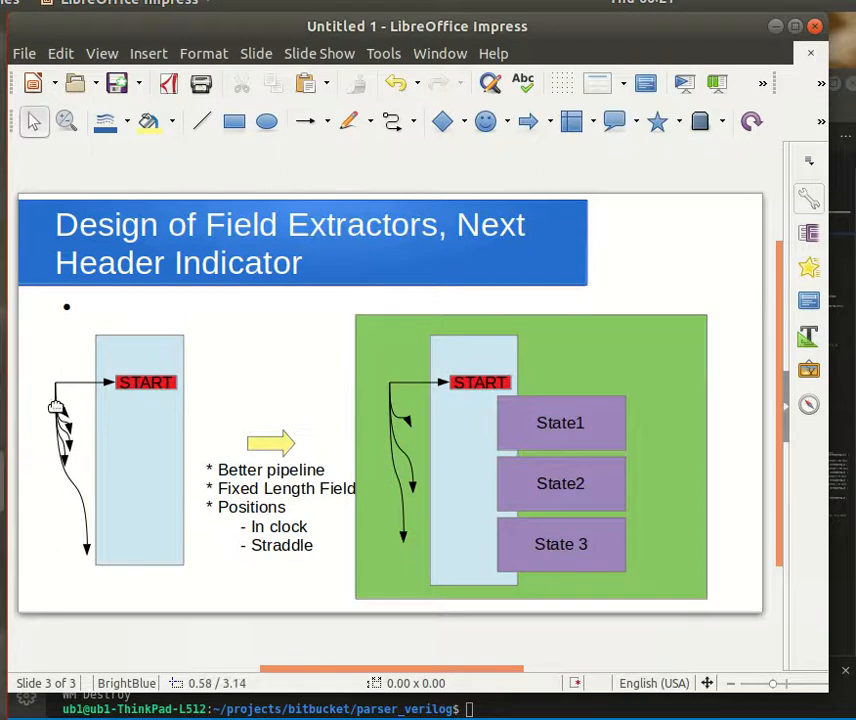
mouse_move(58, 424)
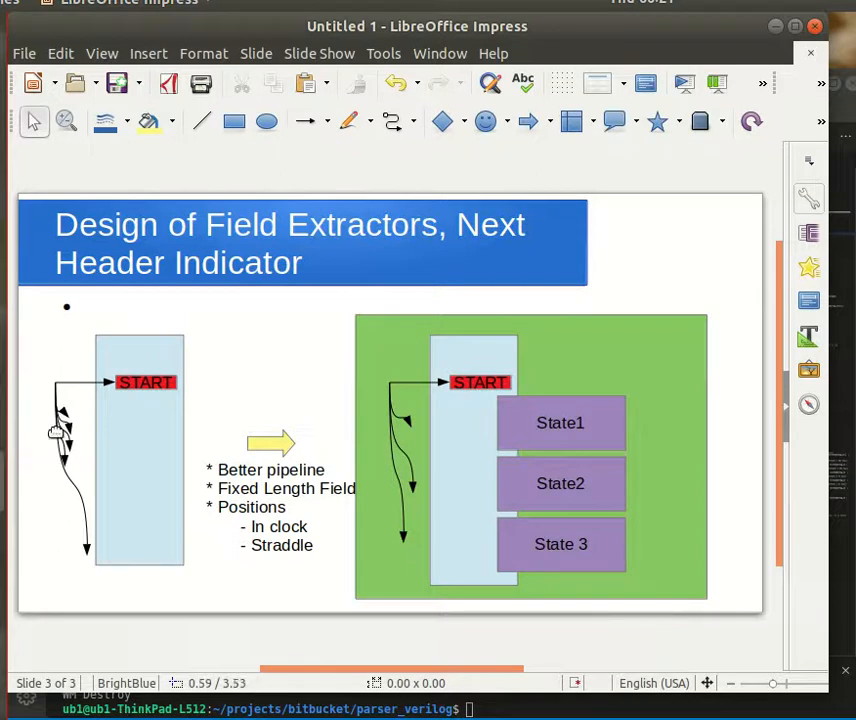
mouse_move(96, 440)
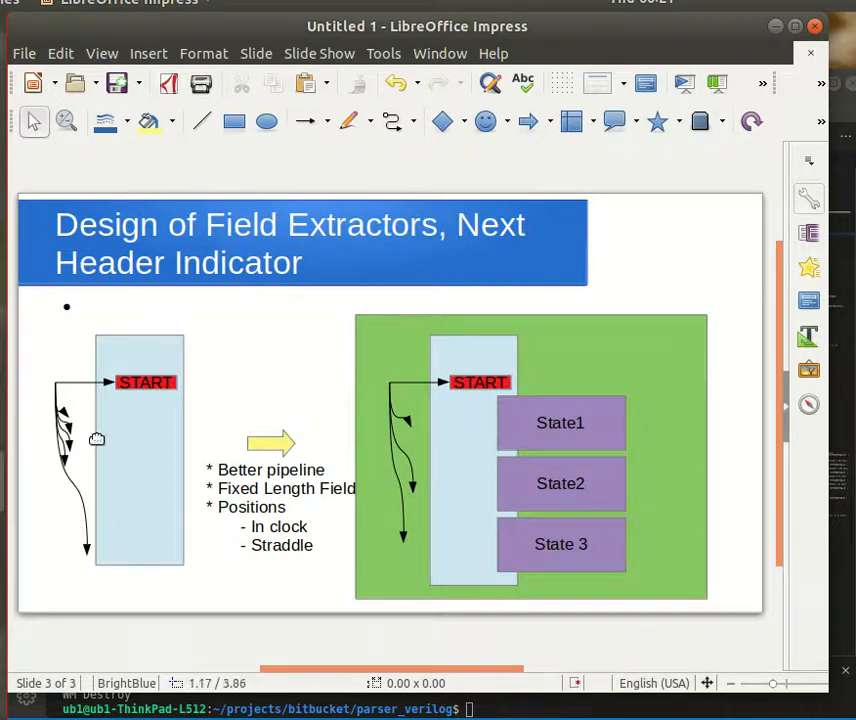
mouse_move(96, 410)
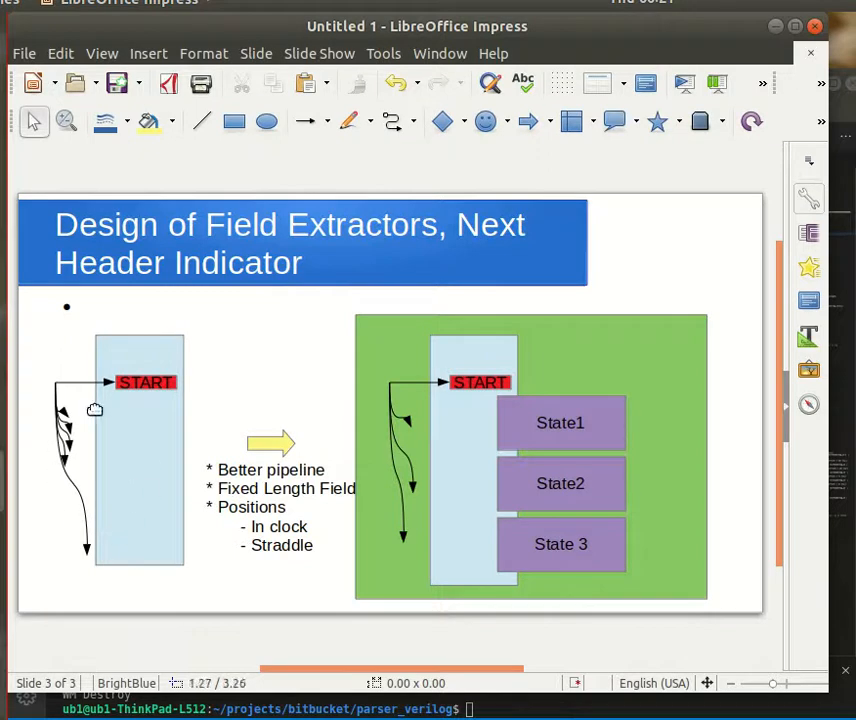
mouse_move(118, 436)
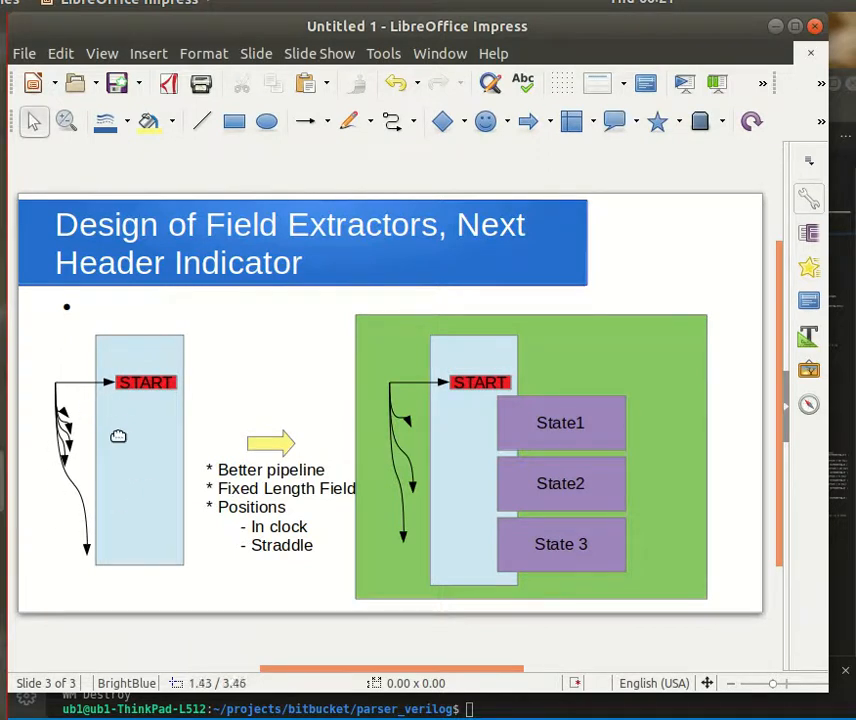
mouse_move(98, 392)
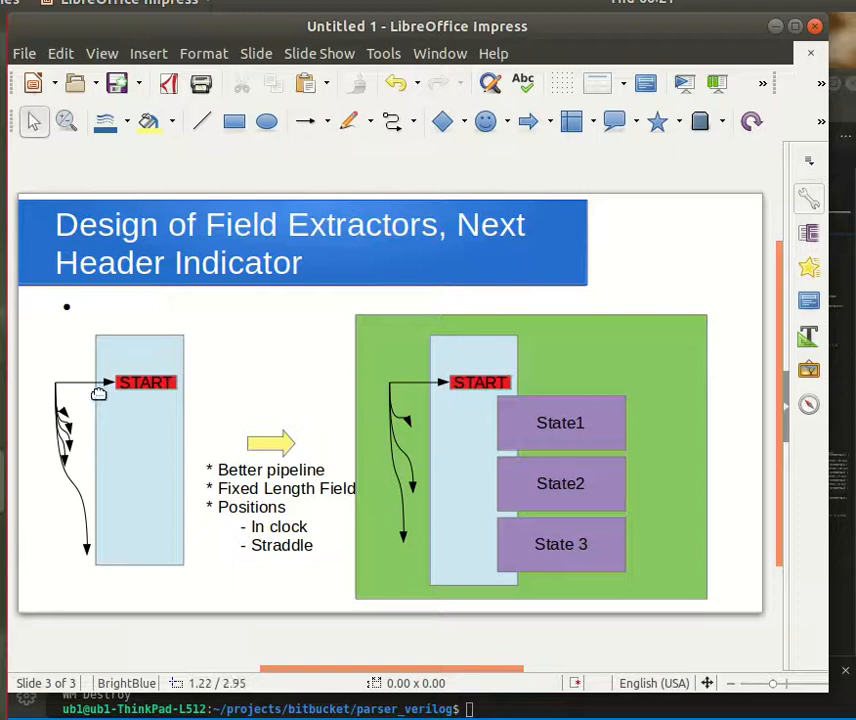
mouse_move(112, 388)
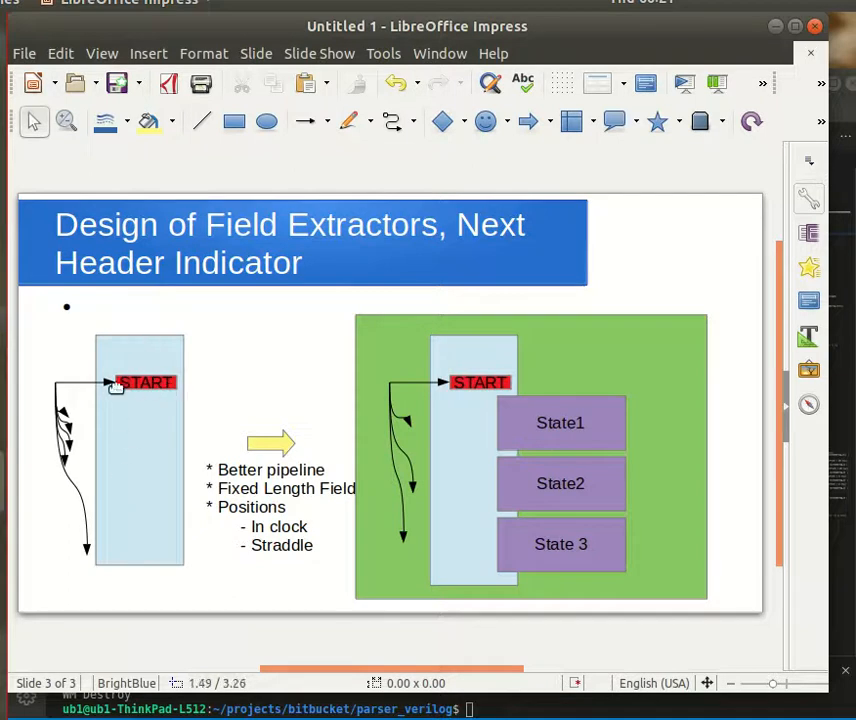
mouse_move(116, 562)
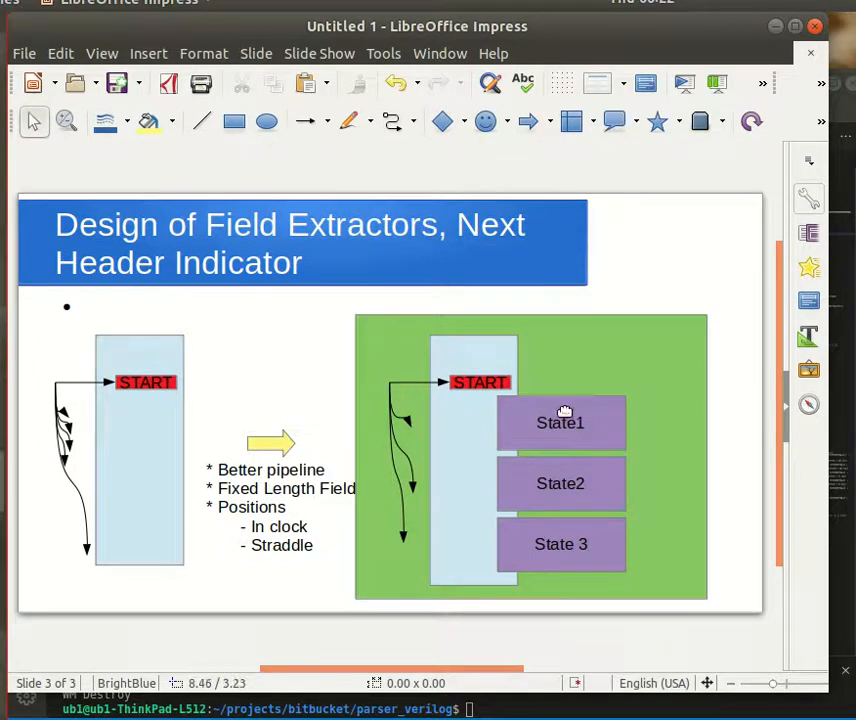
mouse_move(440, 418)
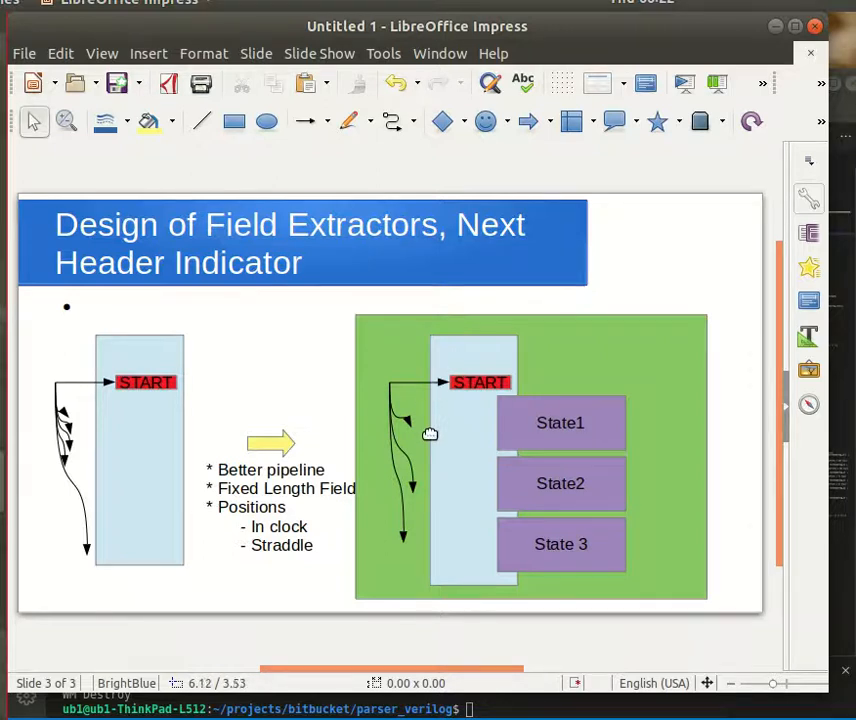
mouse_move(436, 492)
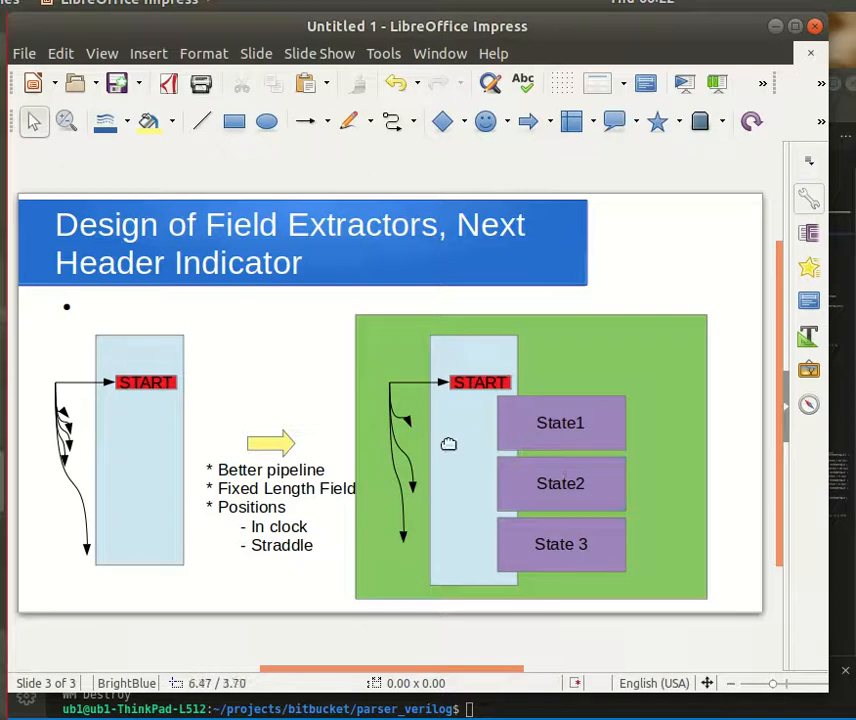
mouse_move(436, 444)
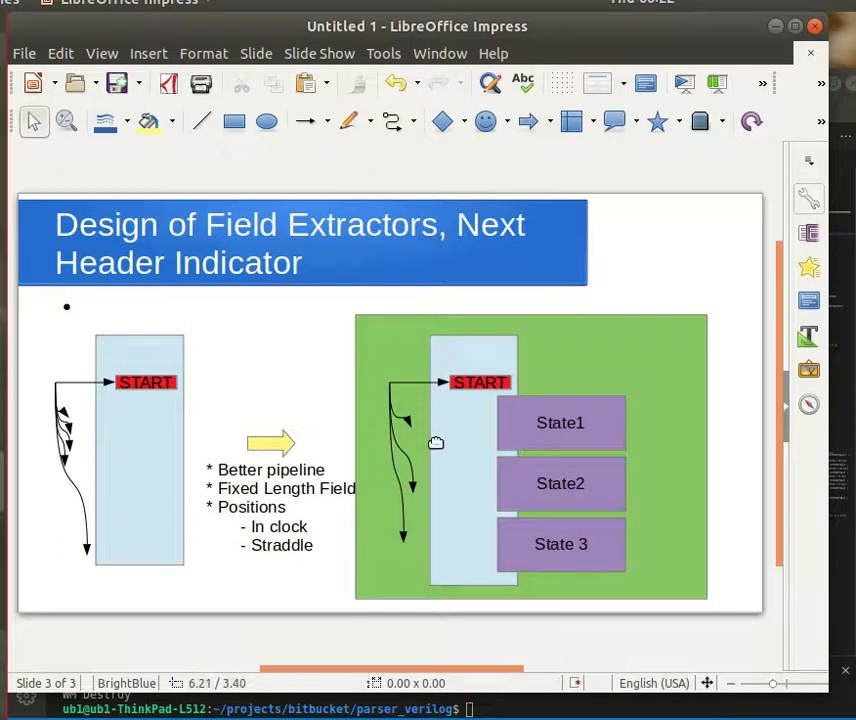
mouse_move(436, 420)
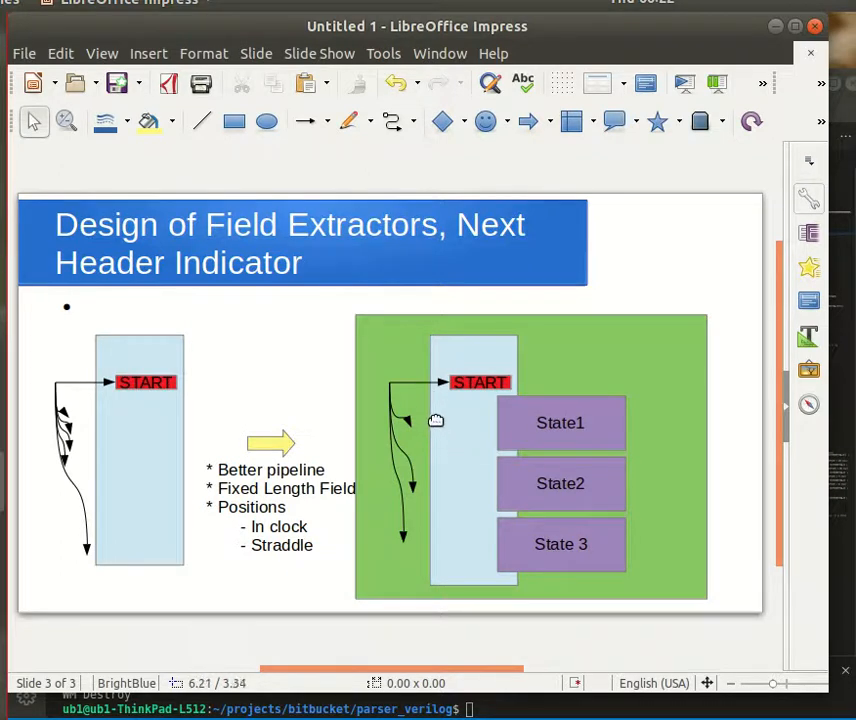
mouse_move(372, 316)
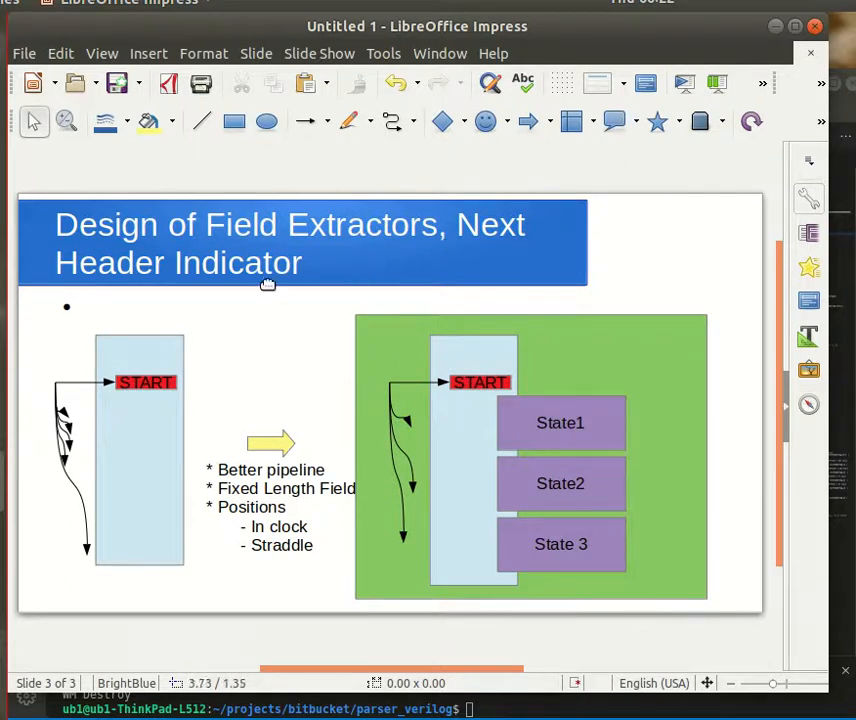
mouse_move(504, 430)
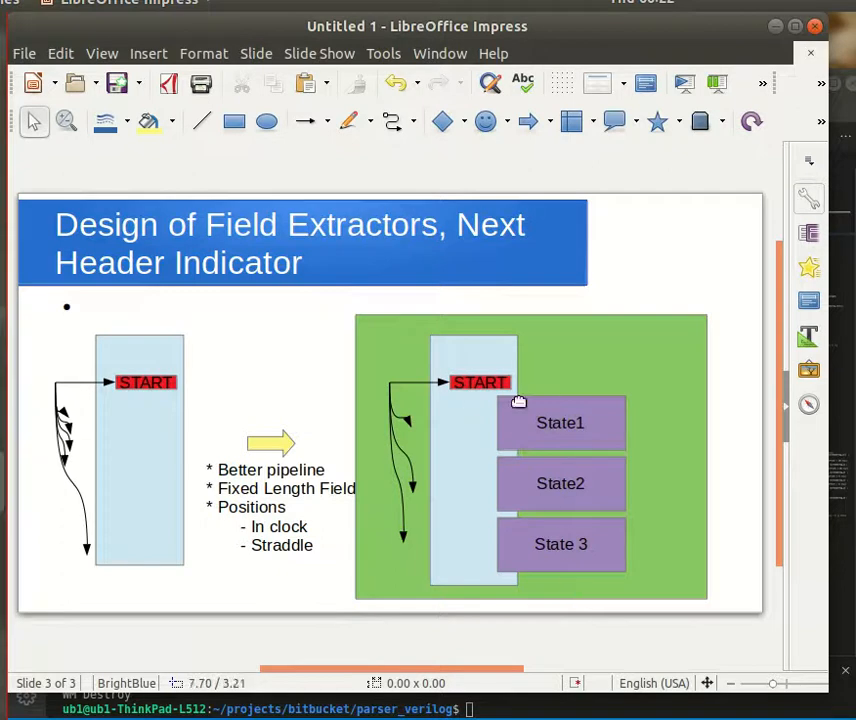
mouse_move(134, 414)
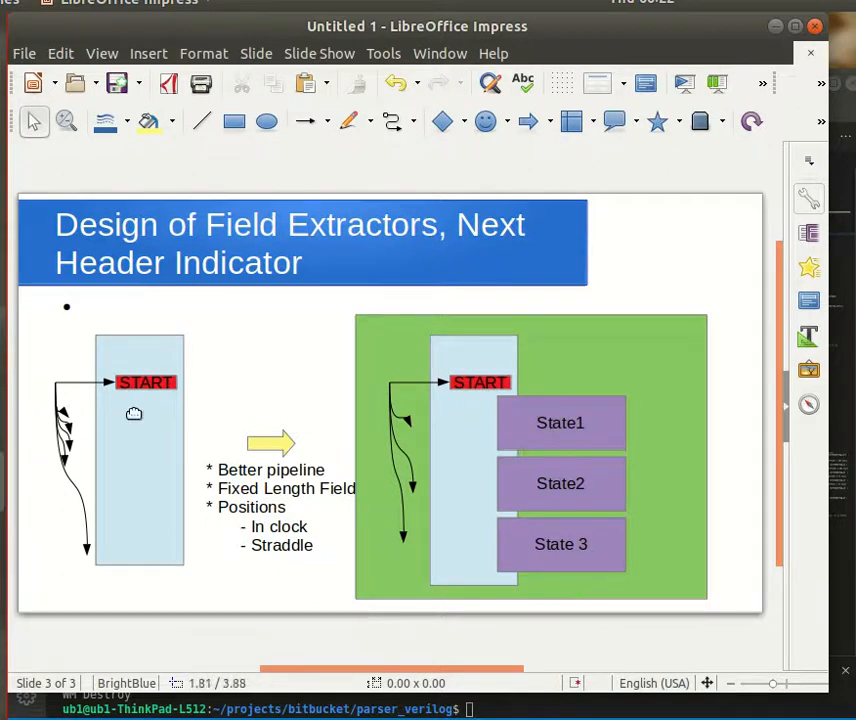
mouse_move(104, 388)
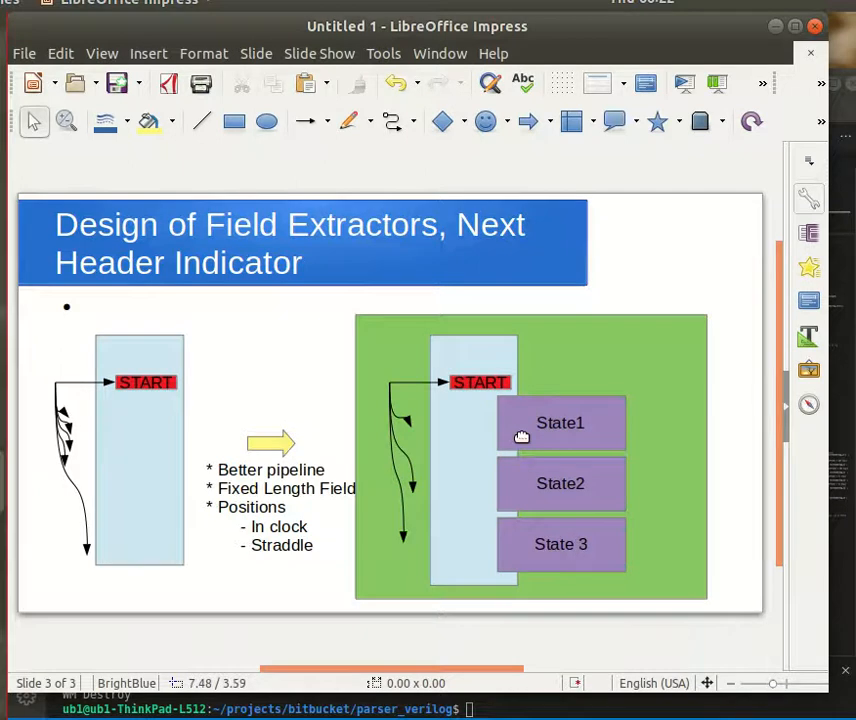
mouse_move(578, 560)
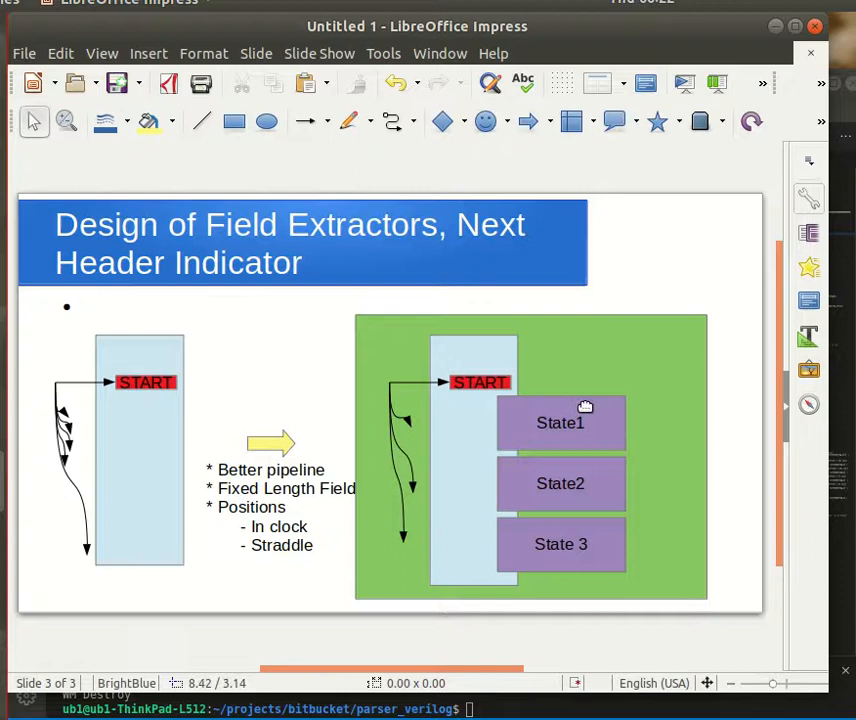
mouse_move(442, 428)
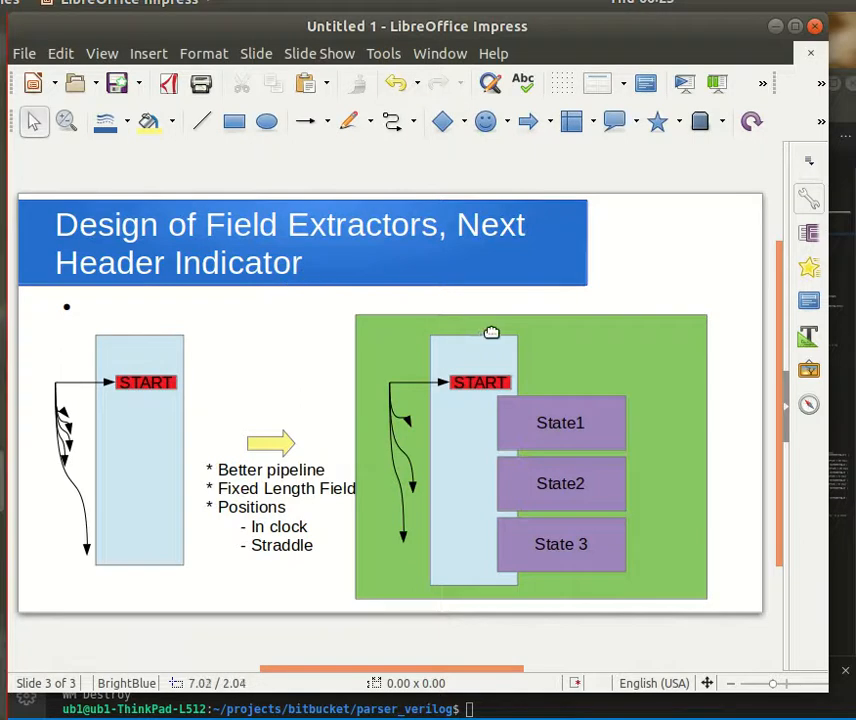
mouse_move(588, 410)
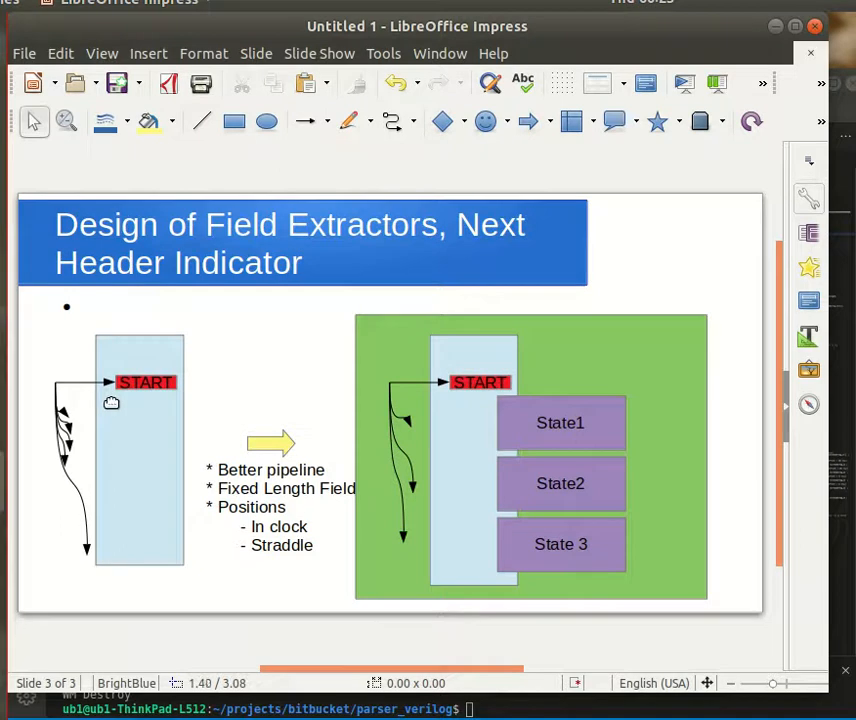
mouse_move(172, 408)
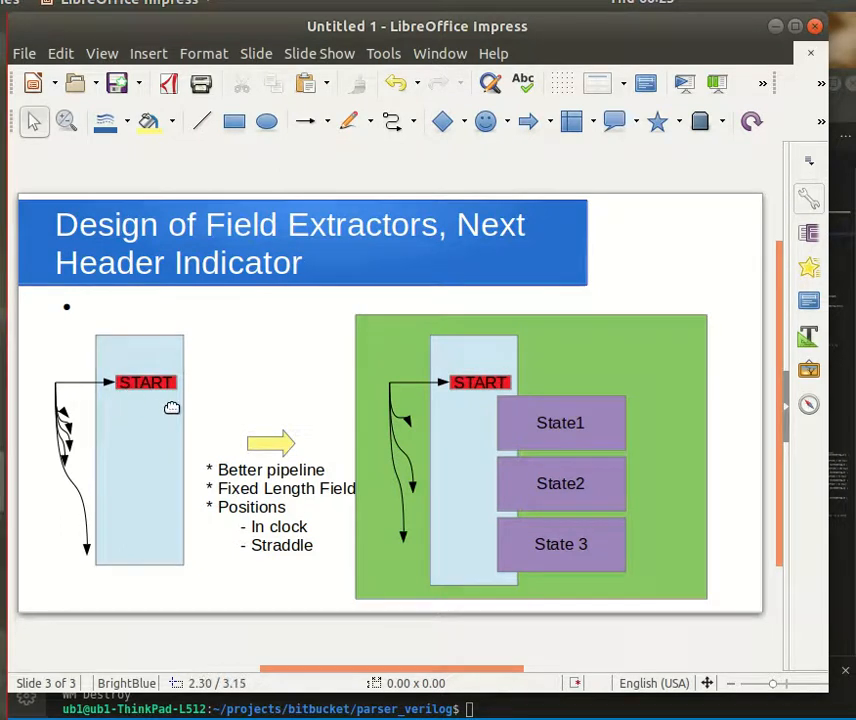
mouse_move(160, 432)
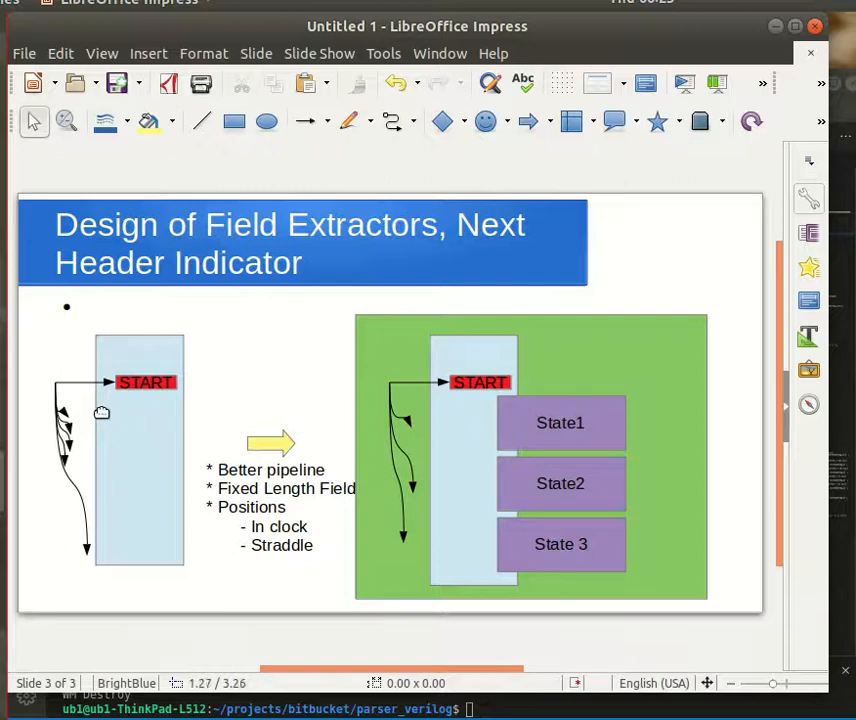
mouse_move(570, 392)
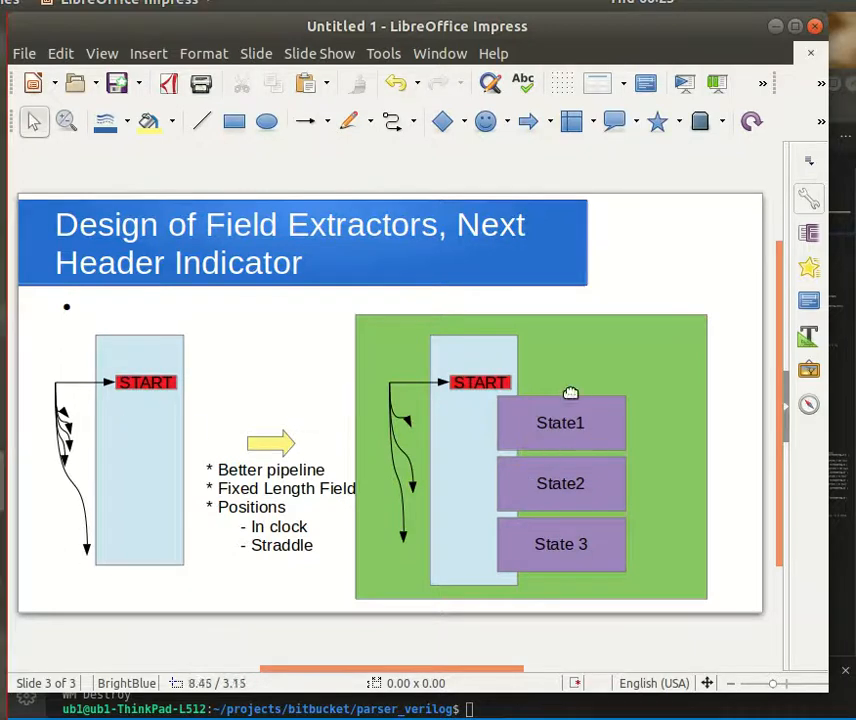
mouse_move(568, 532)
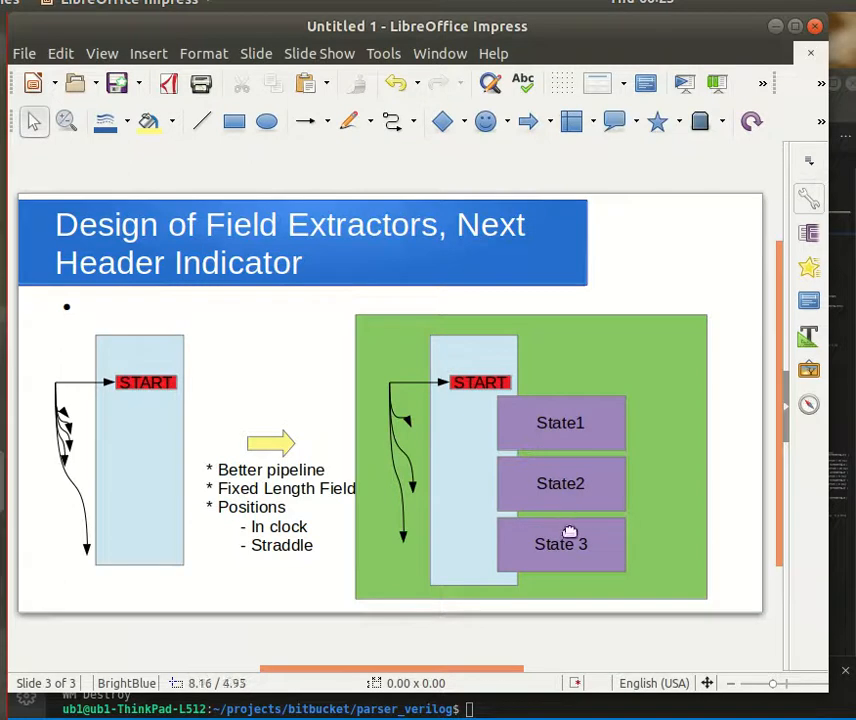
mouse_move(596, 552)
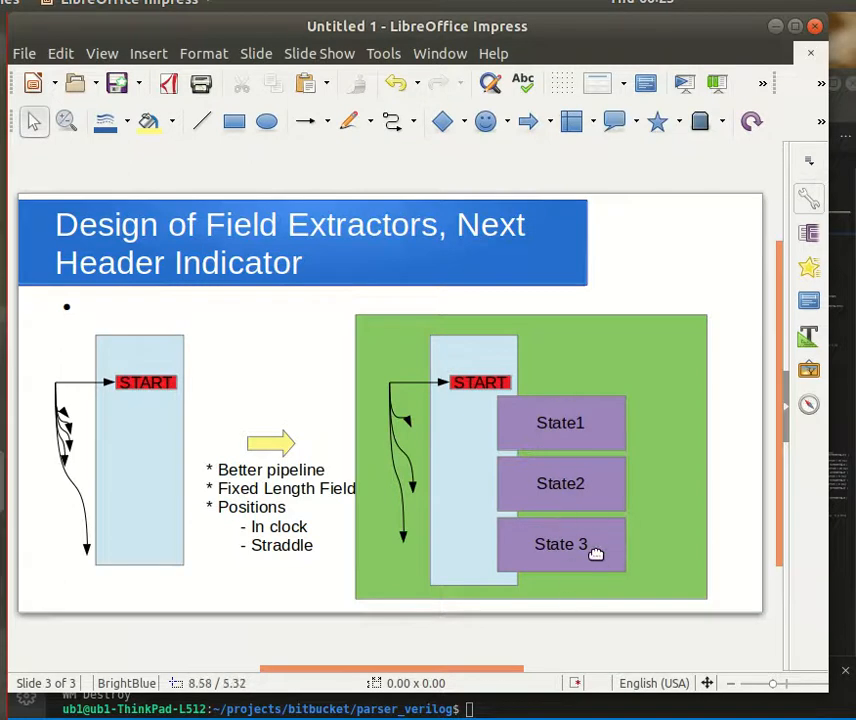
mouse_move(284, 528)
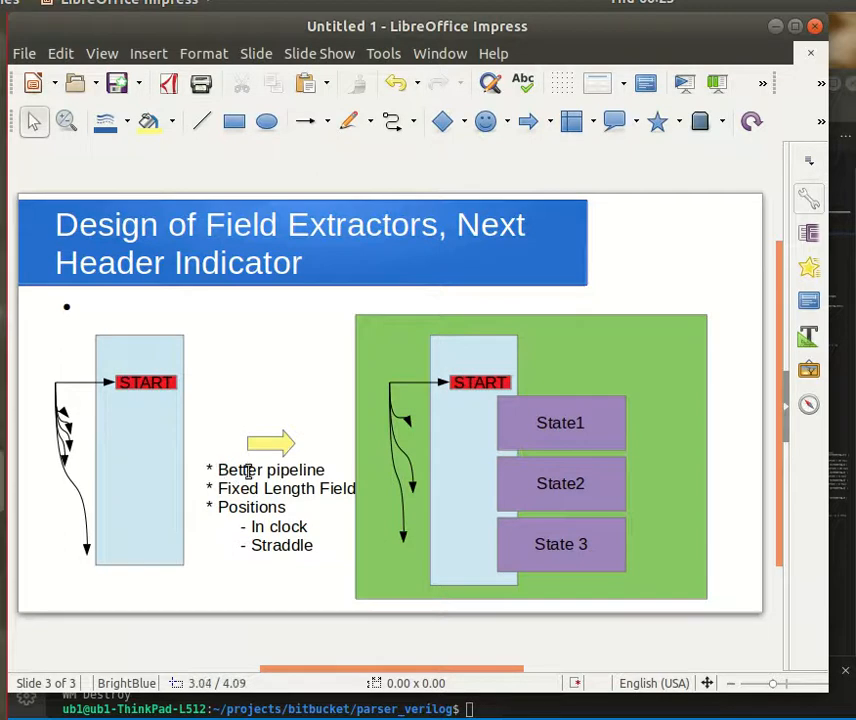
mouse_move(232, 470)
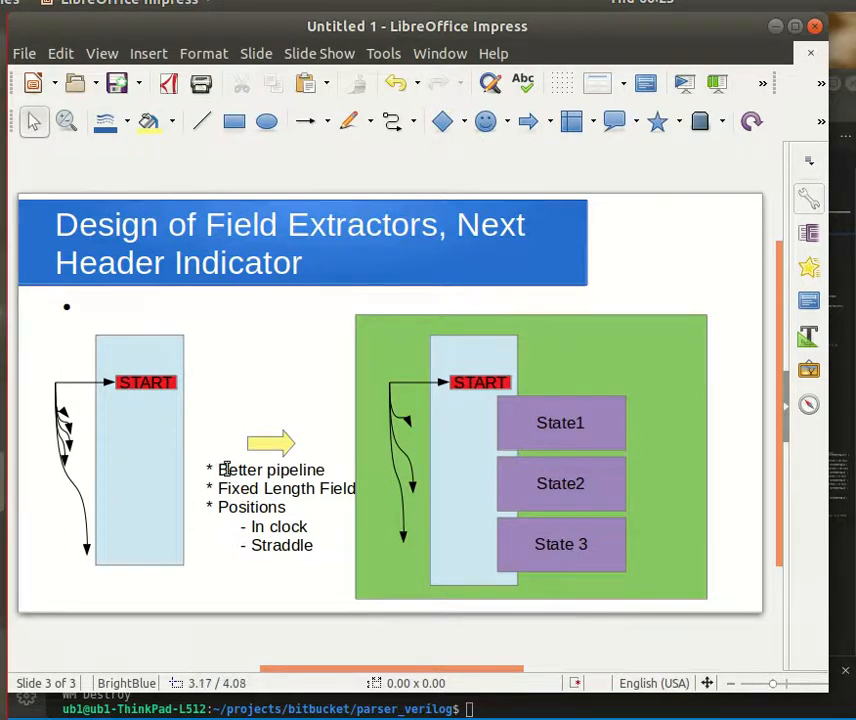
mouse_move(260, 504)
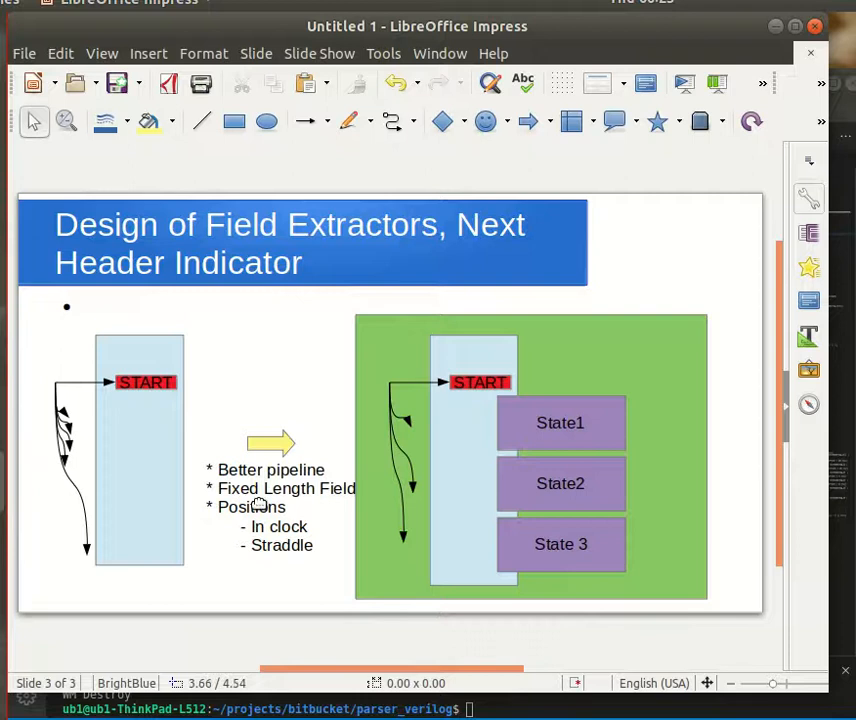
mouse_move(224, 490)
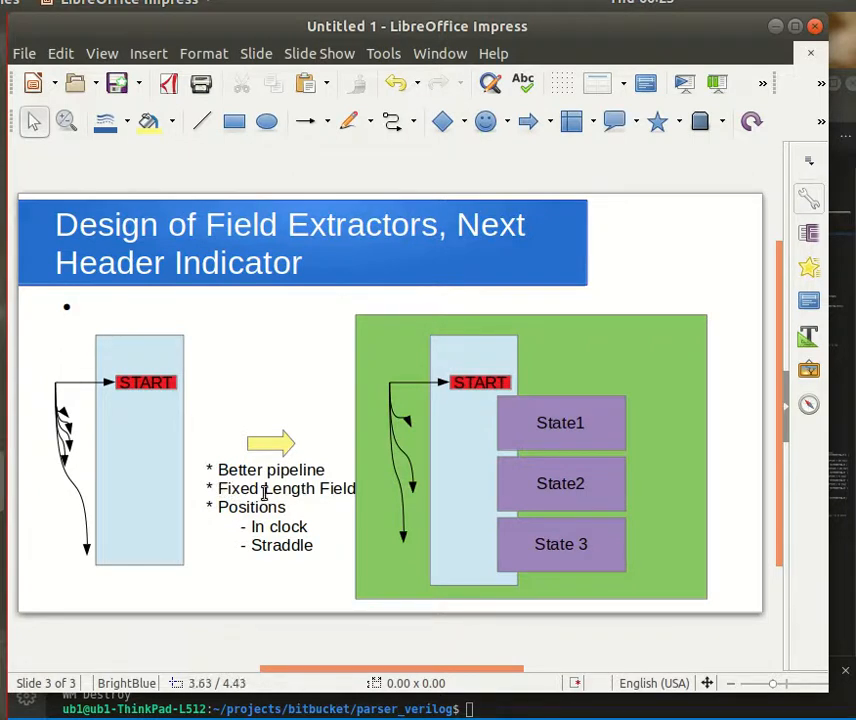
mouse_move(280, 544)
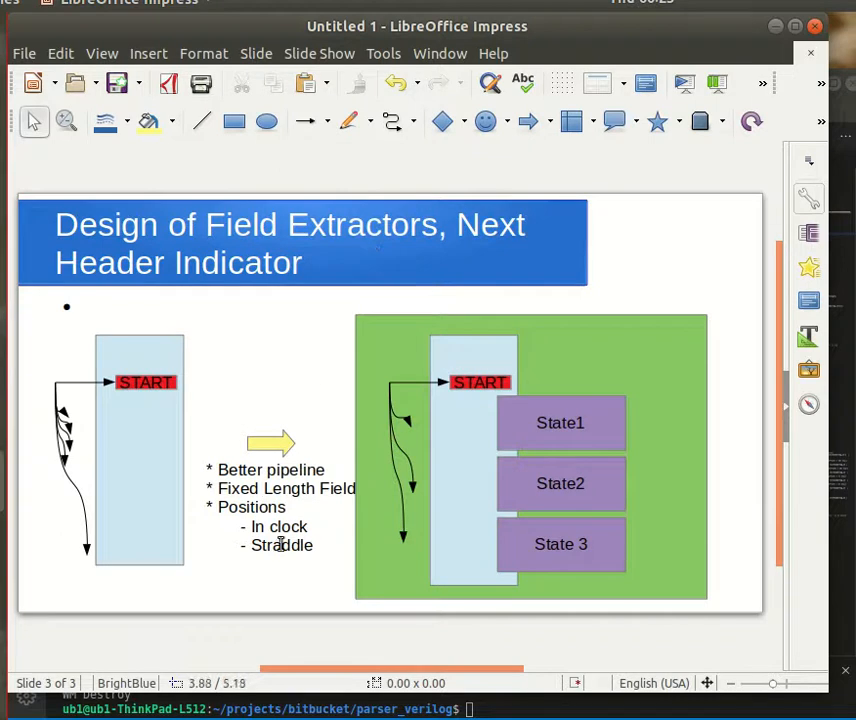
mouse_move(350, 488)
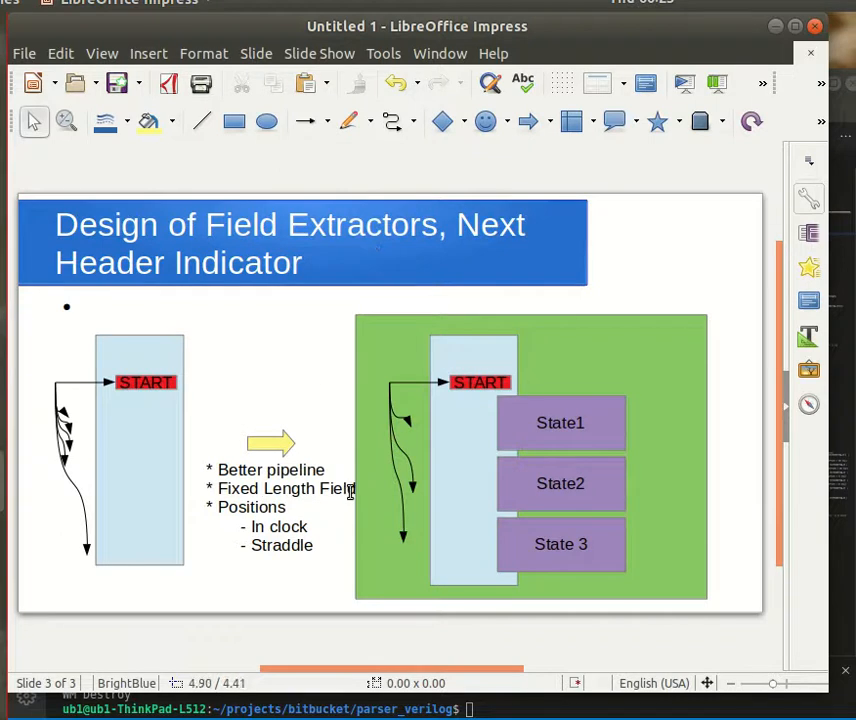
mouse_move(352, 492)
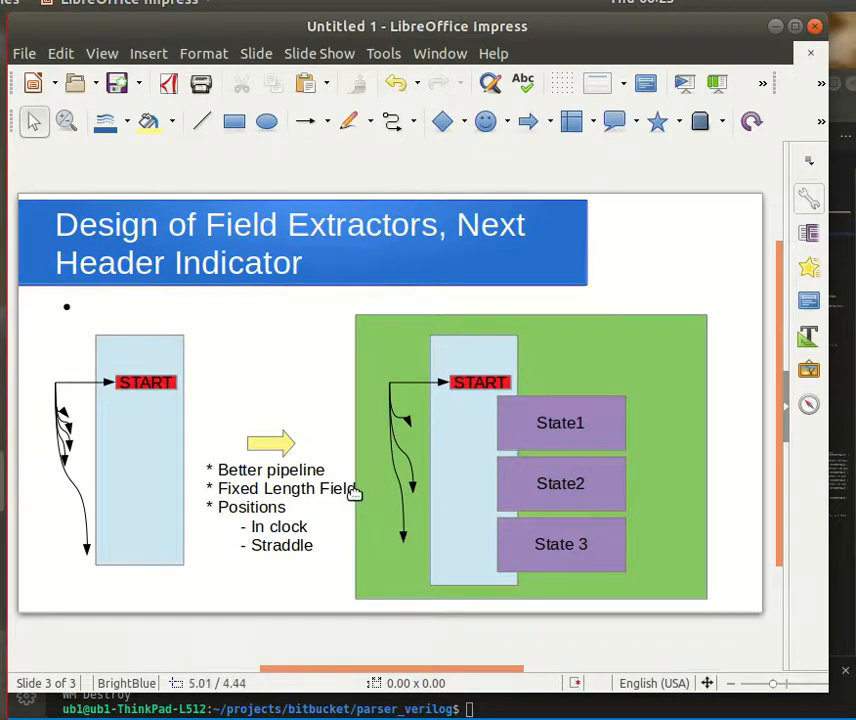
mouse_move(320, 456)
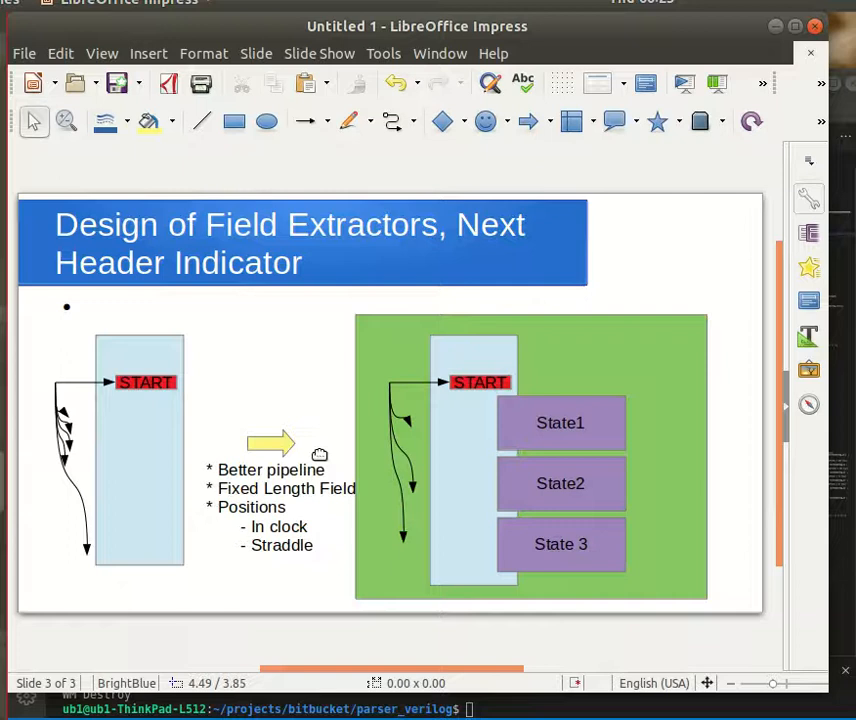
mouse_move(302, 488)
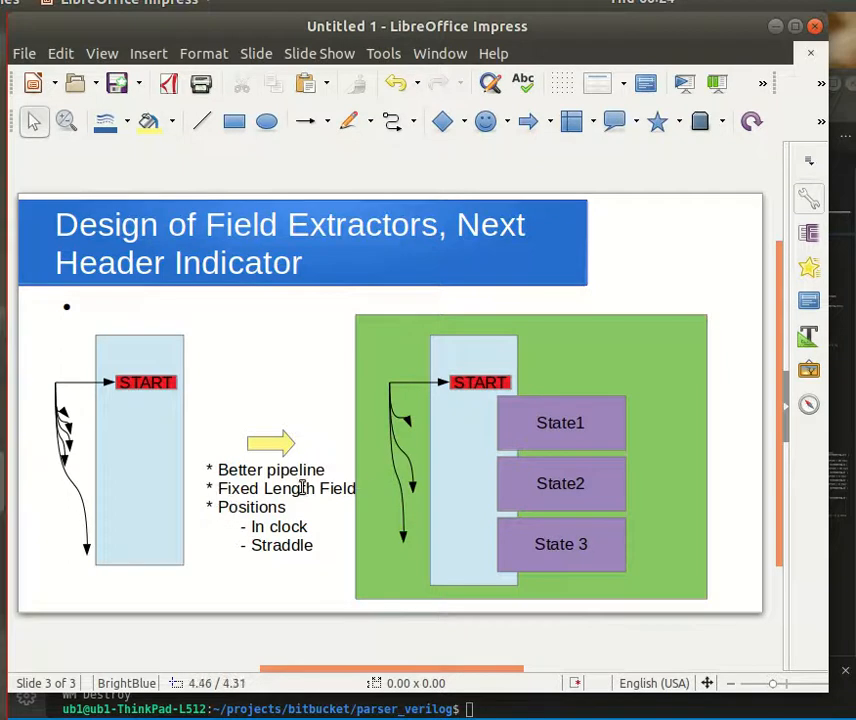
mouse_move(296, 522)
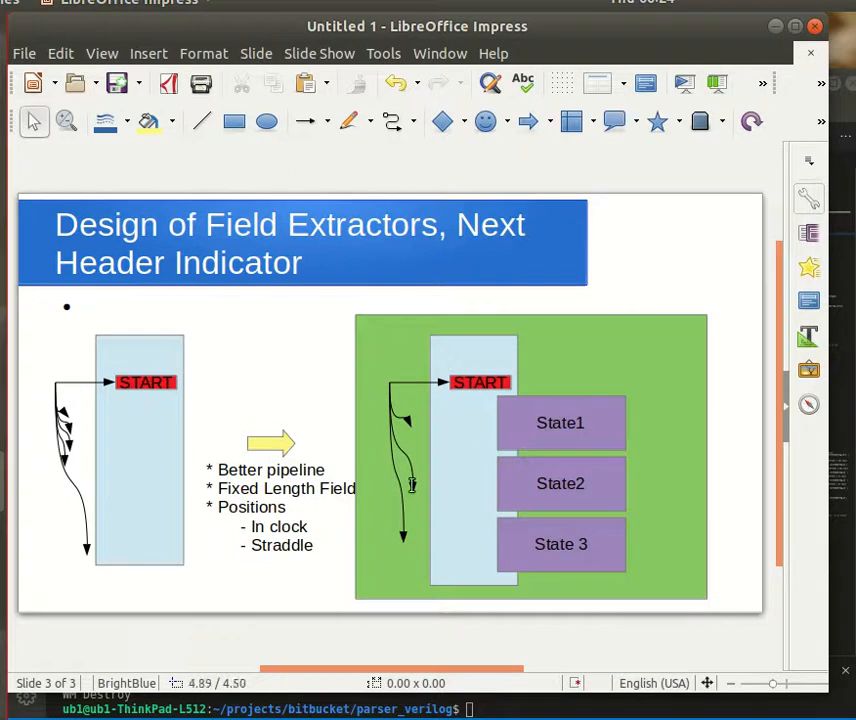
mouse_move(410, 422)
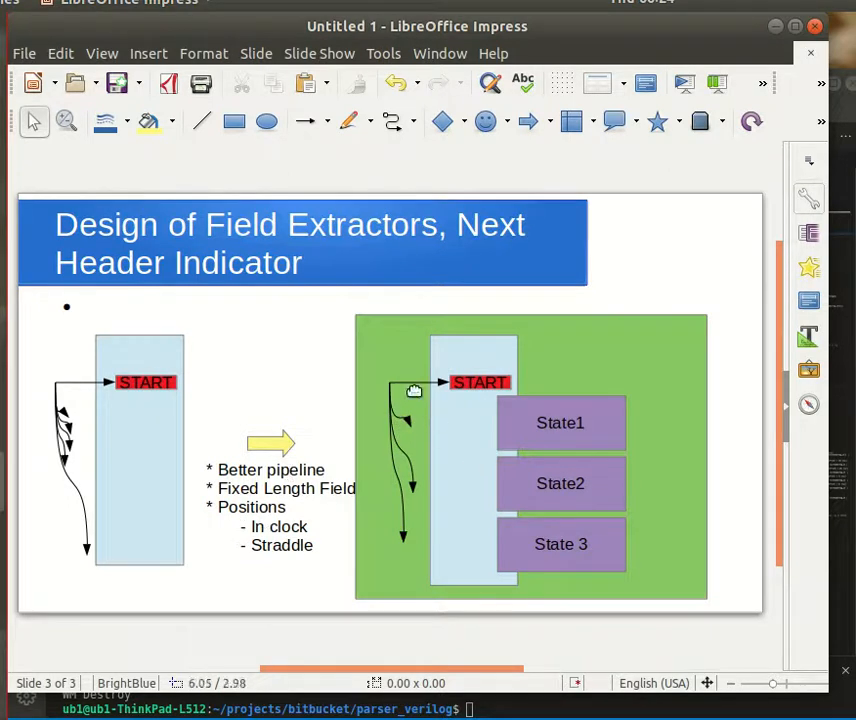
mouse_move(432, 476)
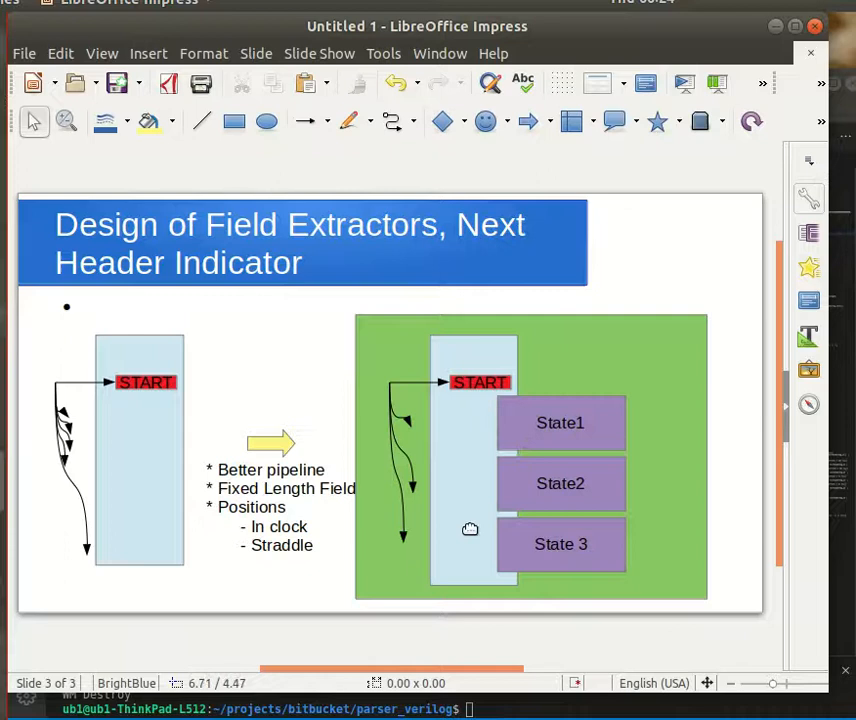
mouse_move(498, 572)
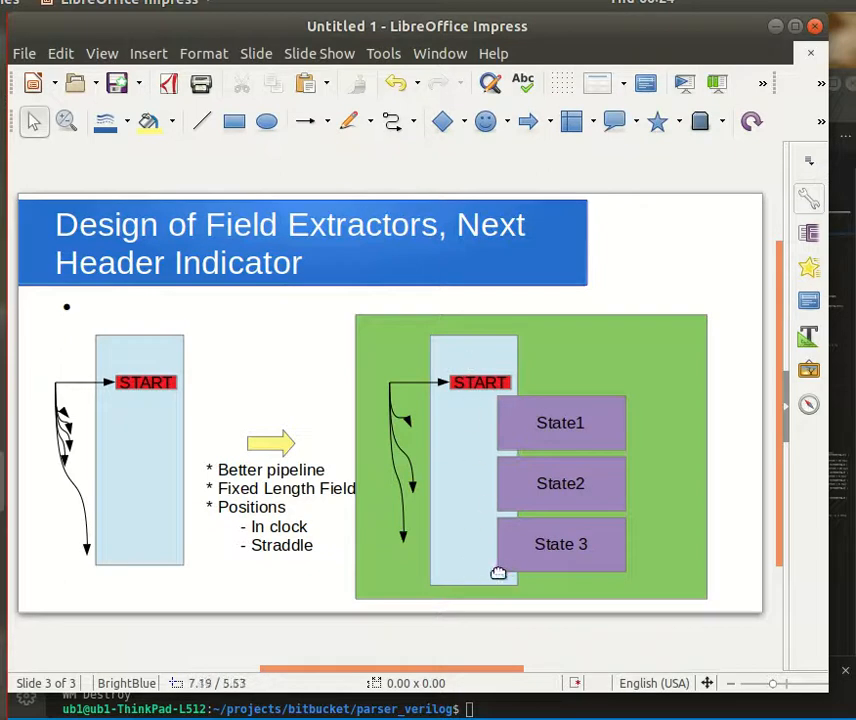
mouse_move(484, 582)
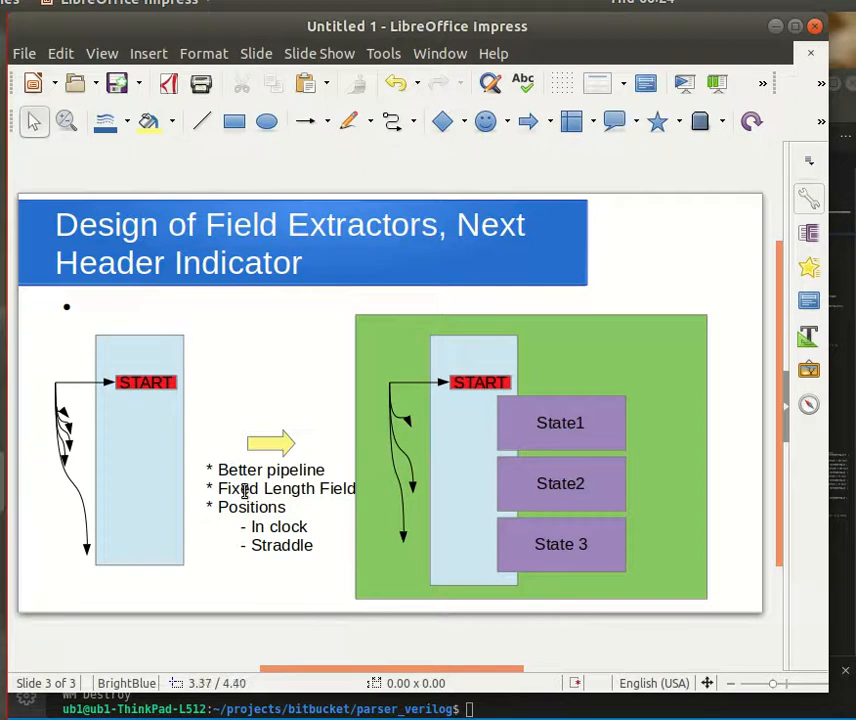
mouse_move(256, 560)
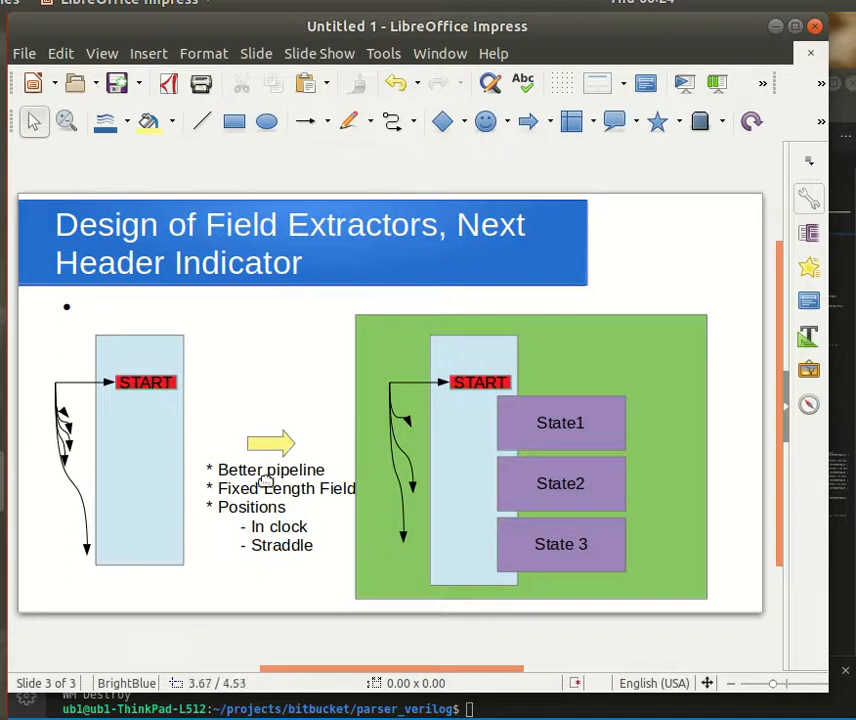
mouse_move(272, 556)
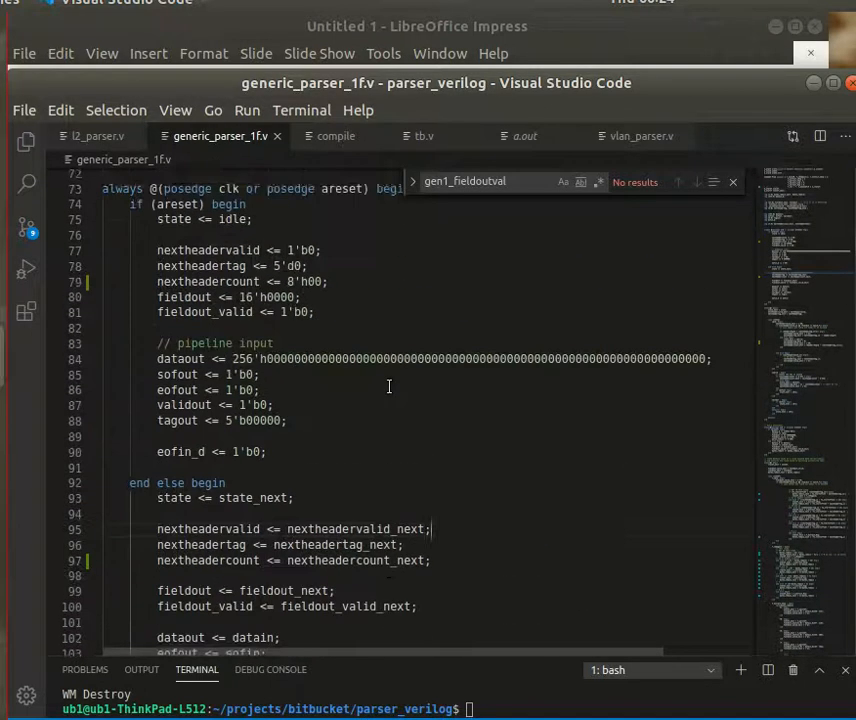
scroll("down", 3)
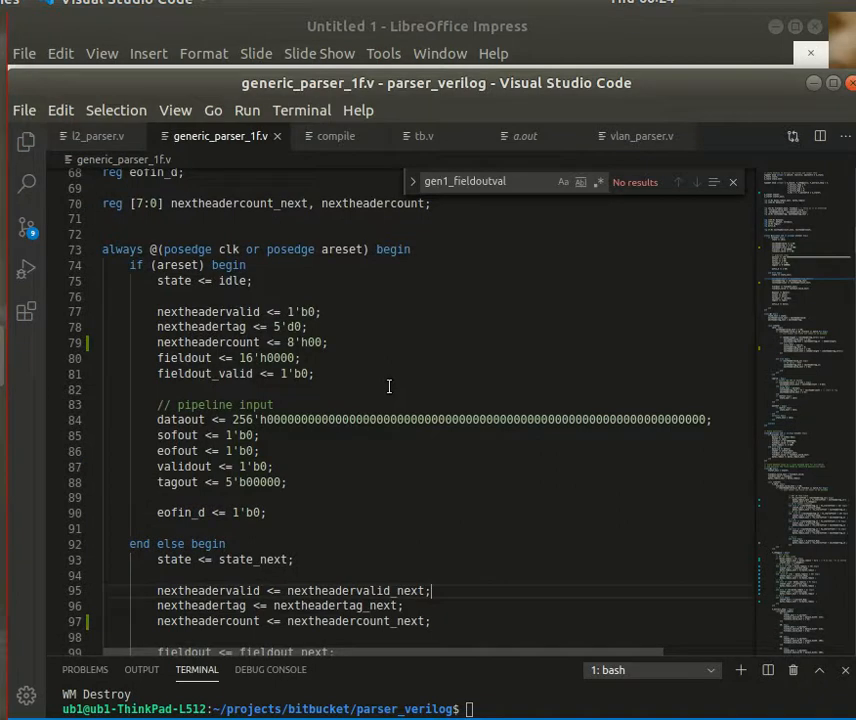
scroll("down", 3)
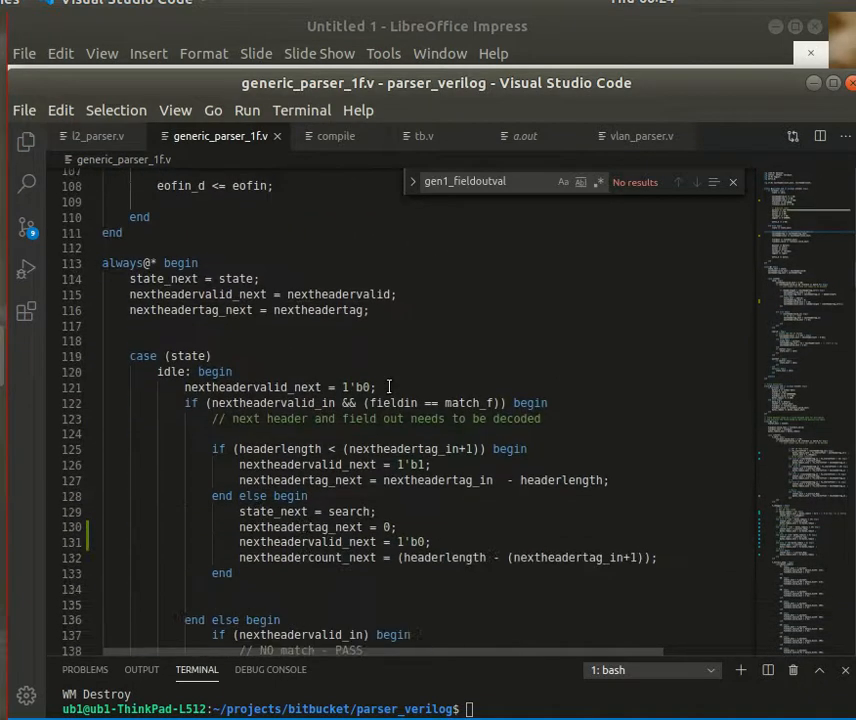
scroll("down", 3)
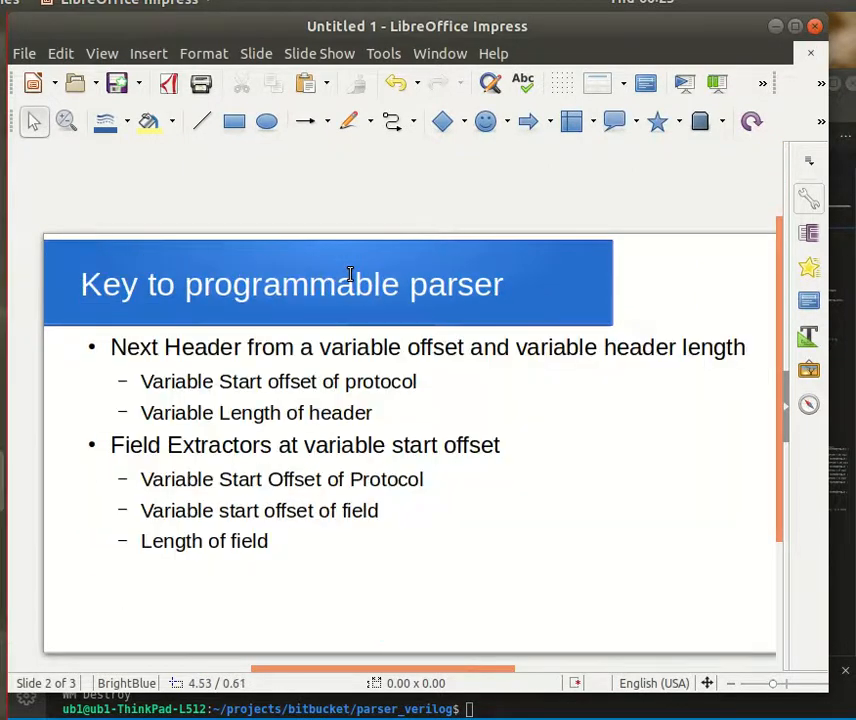
mouse_move(322, 398)
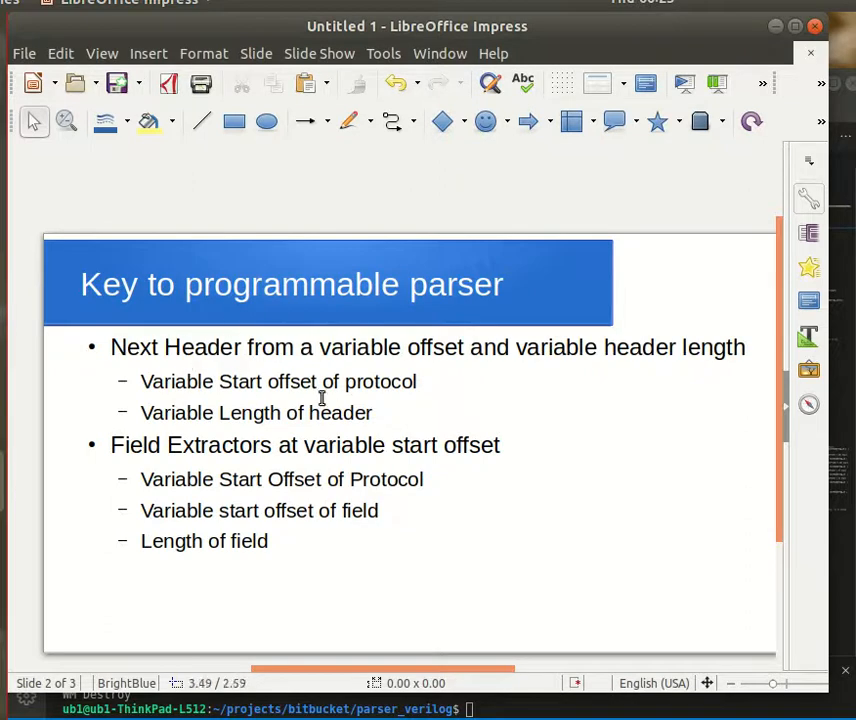
mouse_move(350, 336)
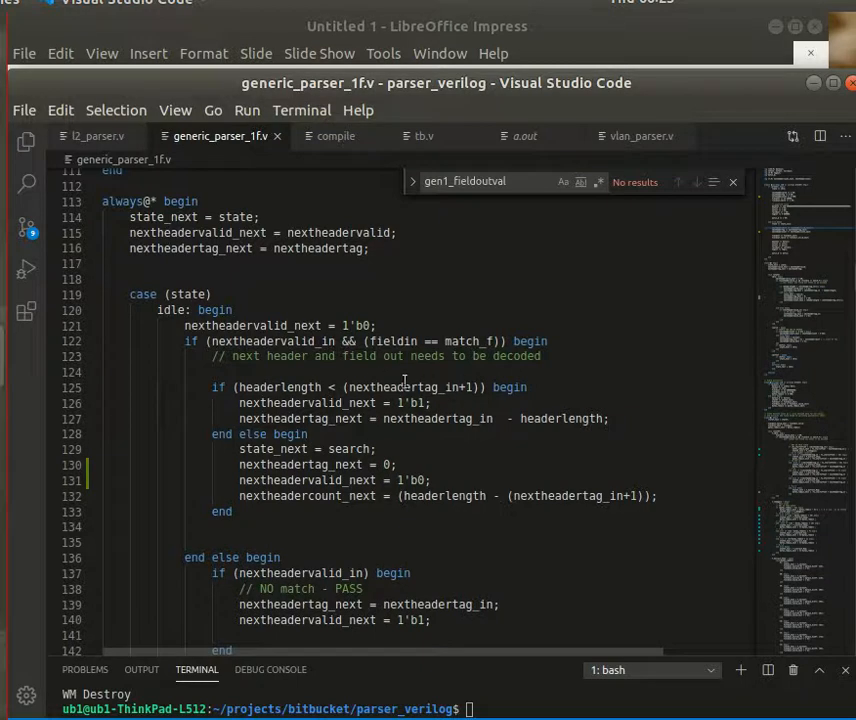
mouse_move(470, 392)
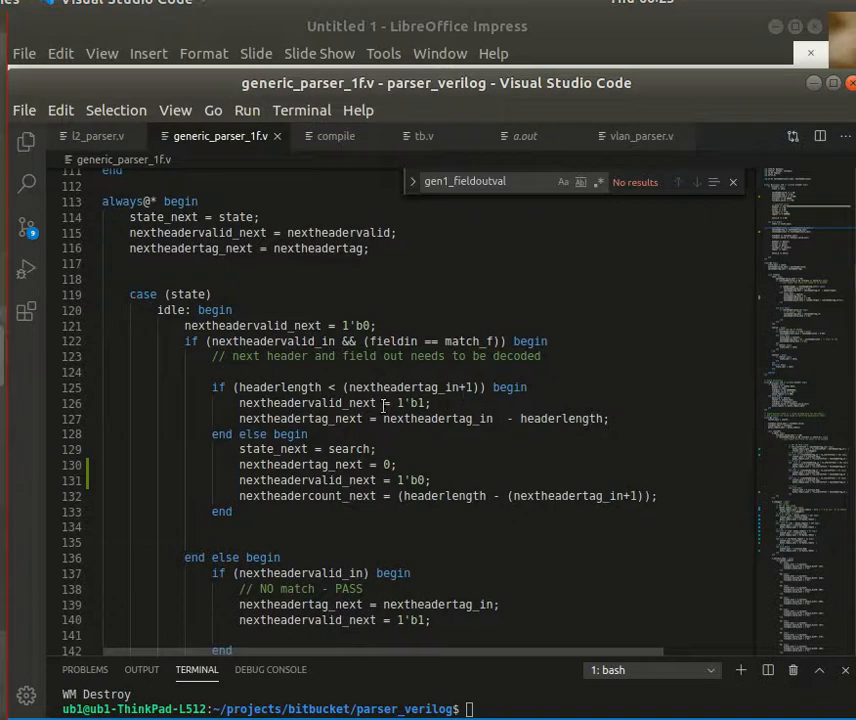
mouse_move(384, 400)
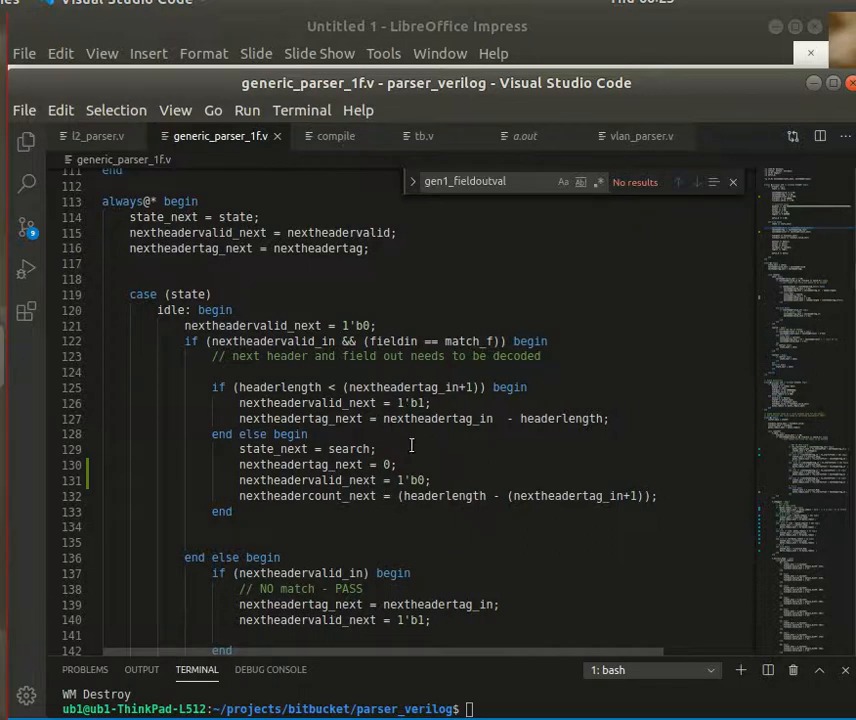
scroll("down", 3)
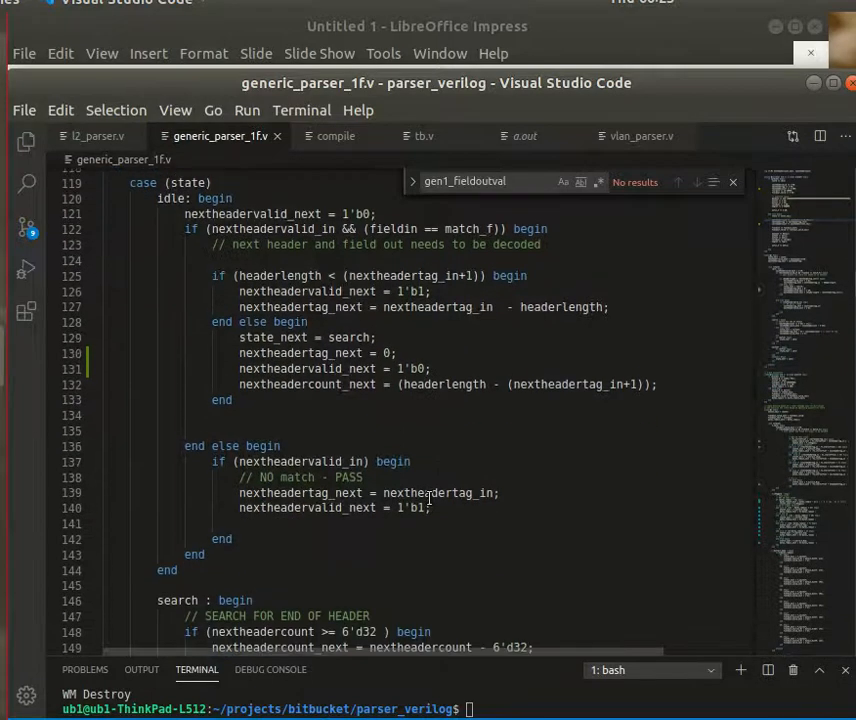
scroll("down", 3)
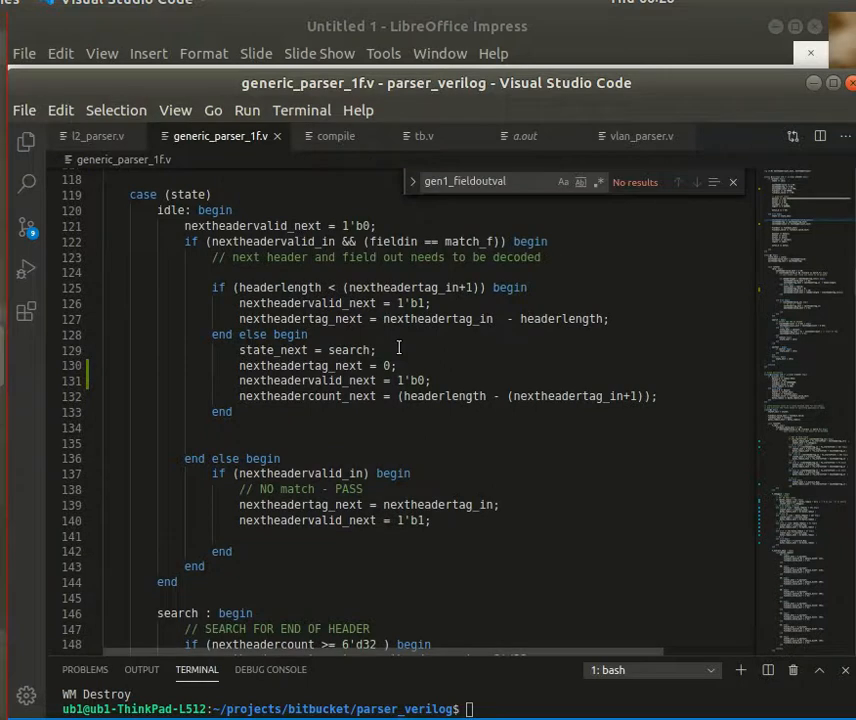
scroll("down", 3)
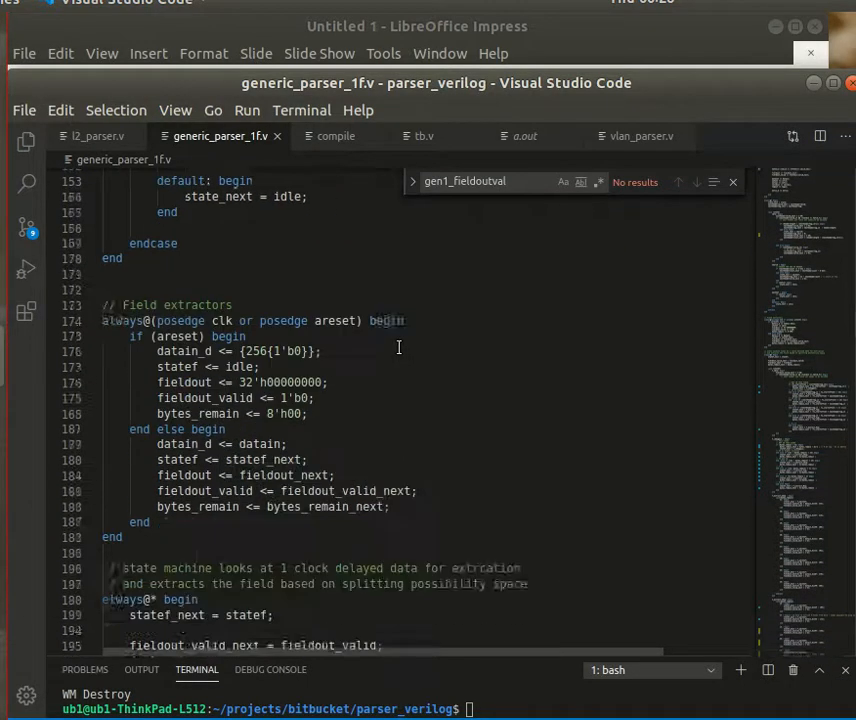
scroll("down", 3)
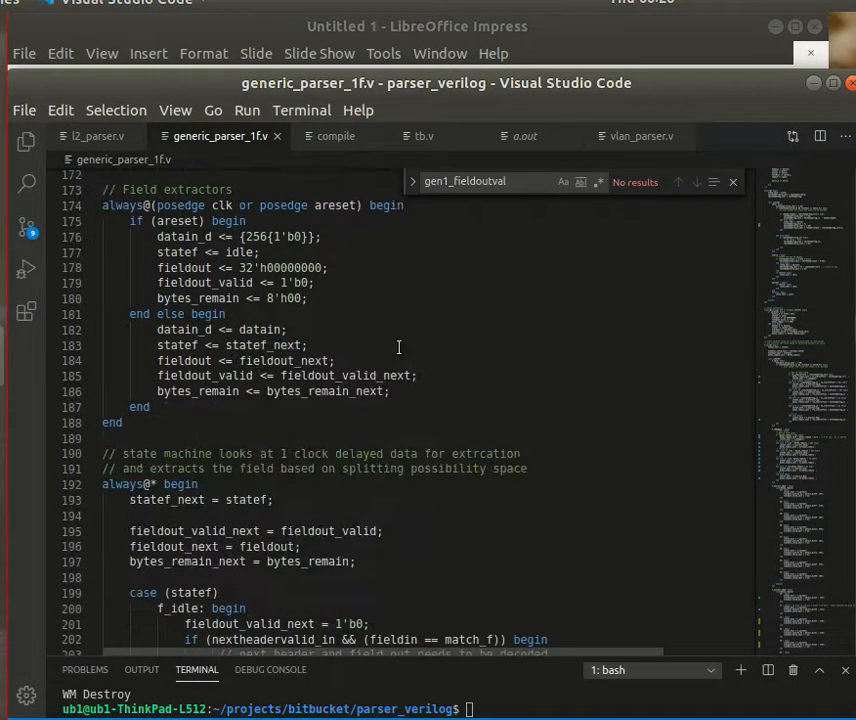
scroll("down", 3)
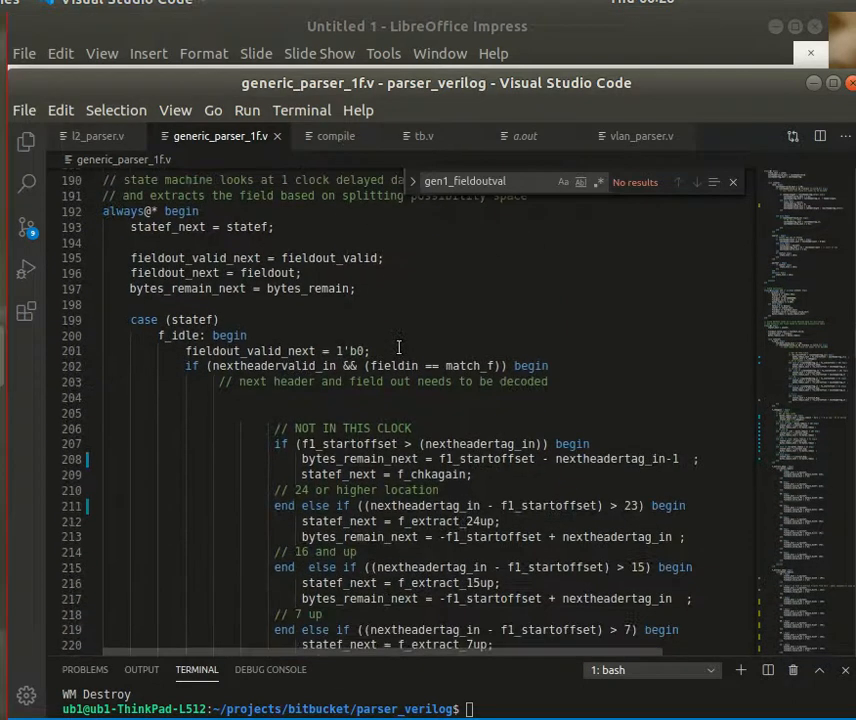
scroll("down", 3)
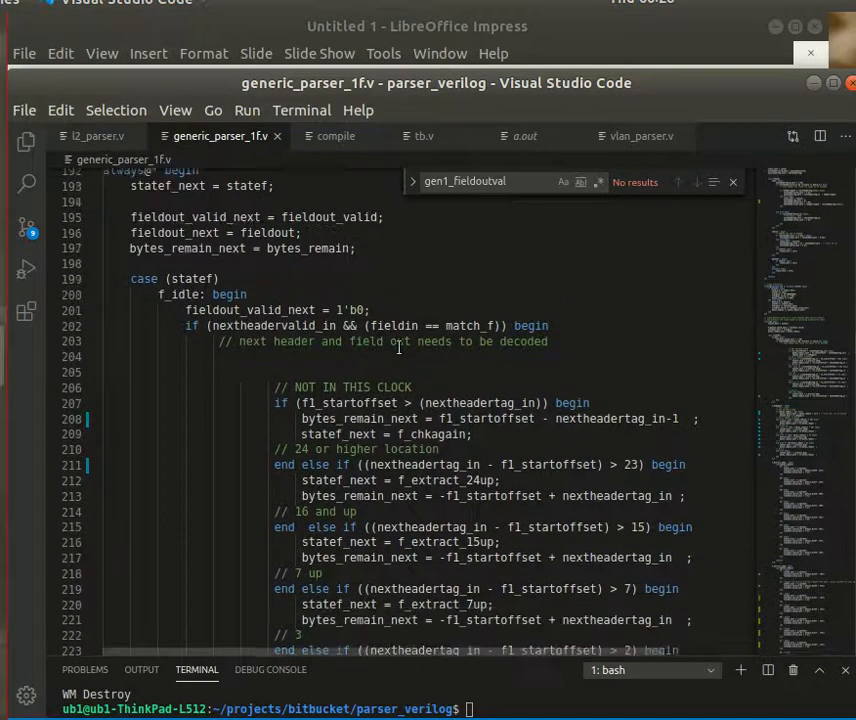
scroll("down", 3)
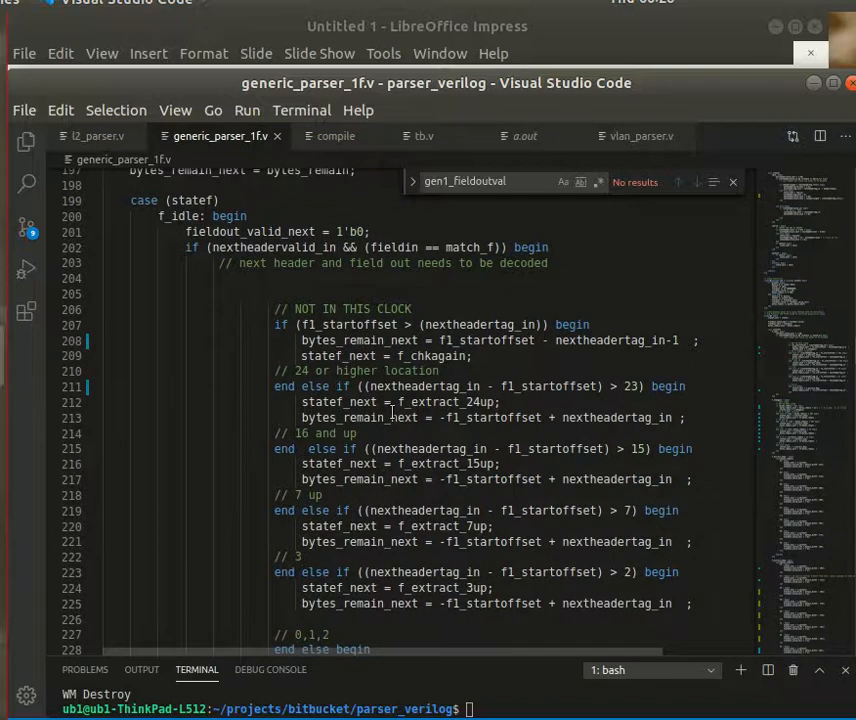
scroll("down", 3)
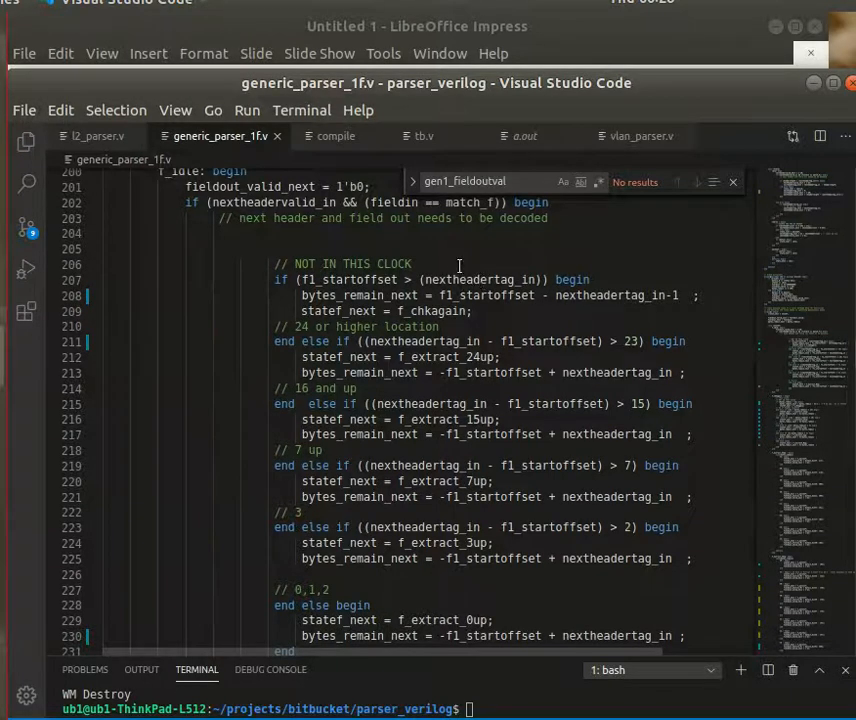
mouse_move(476, 280)
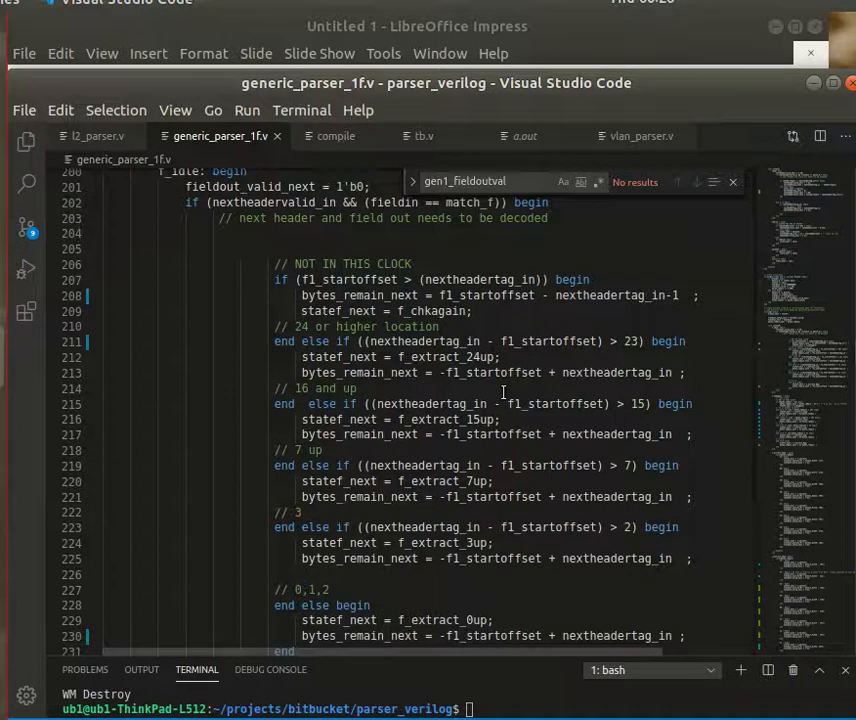
mouse_move(472, 428)
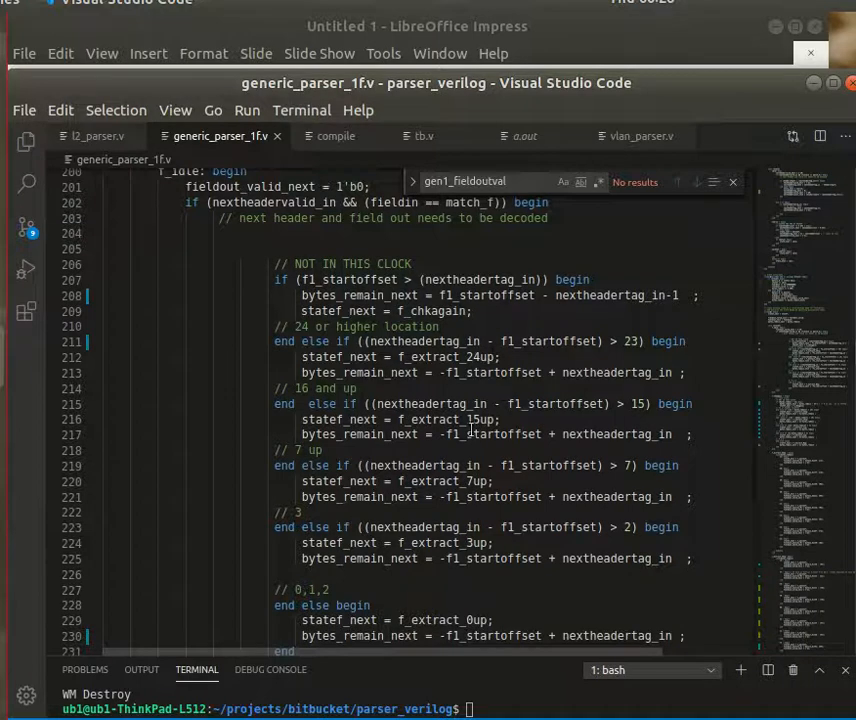
mouse_move(476, 500)
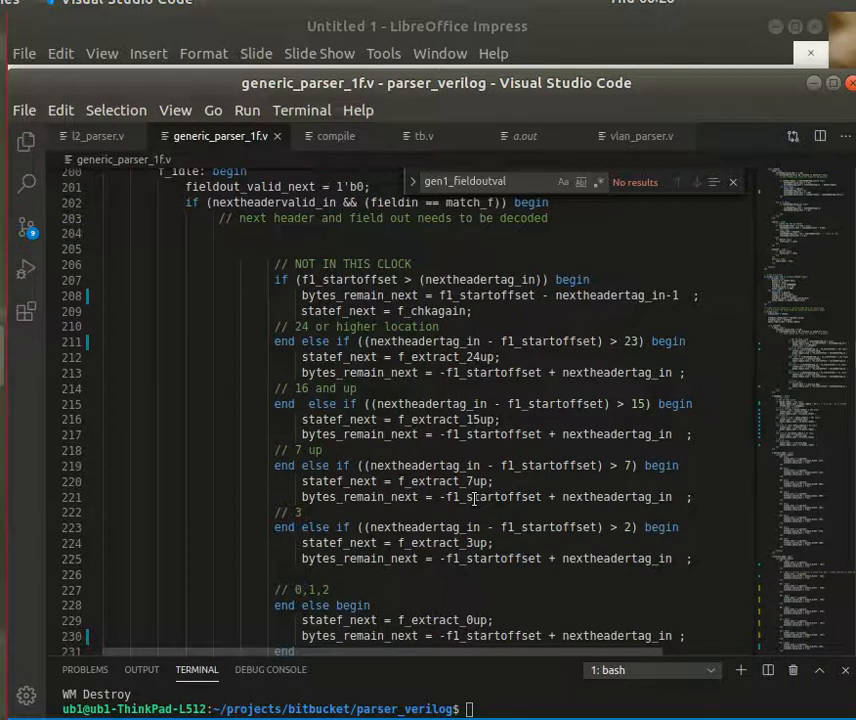
mouse_move(430, 310)
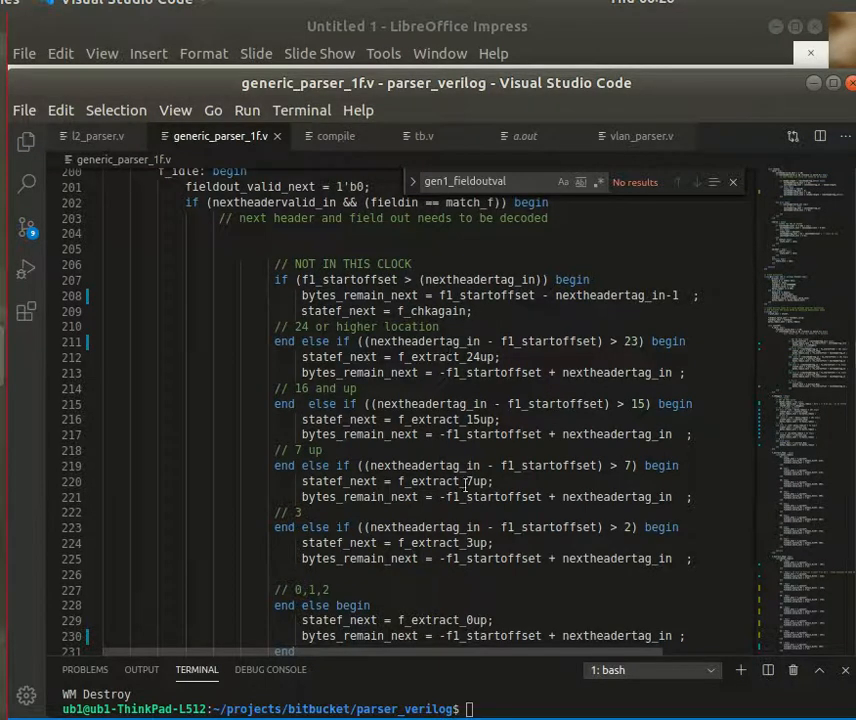
mouse_move(488, 340)
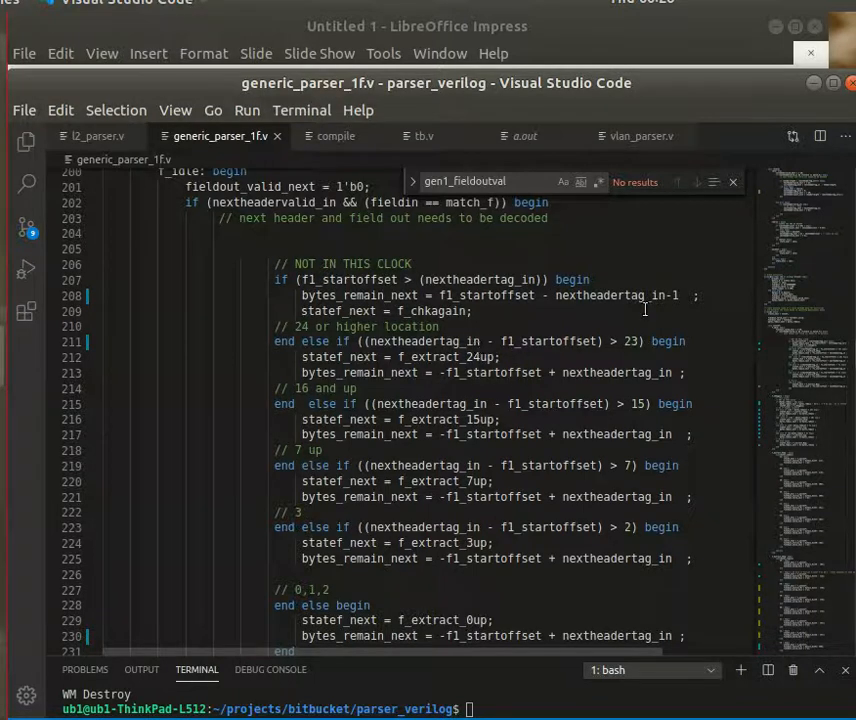
mouse_move(632, 468)
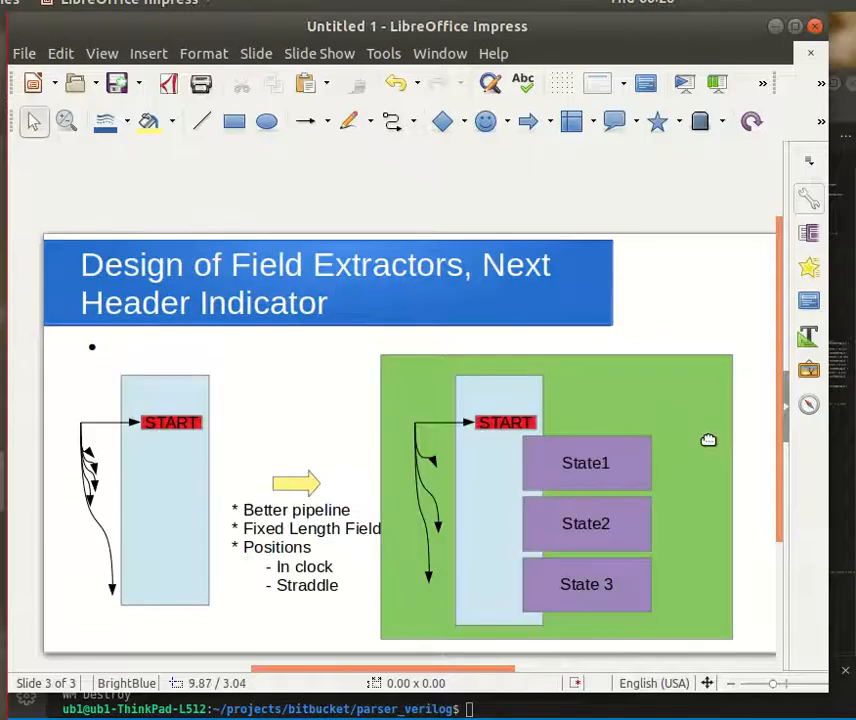
mouse_move(596, 462)
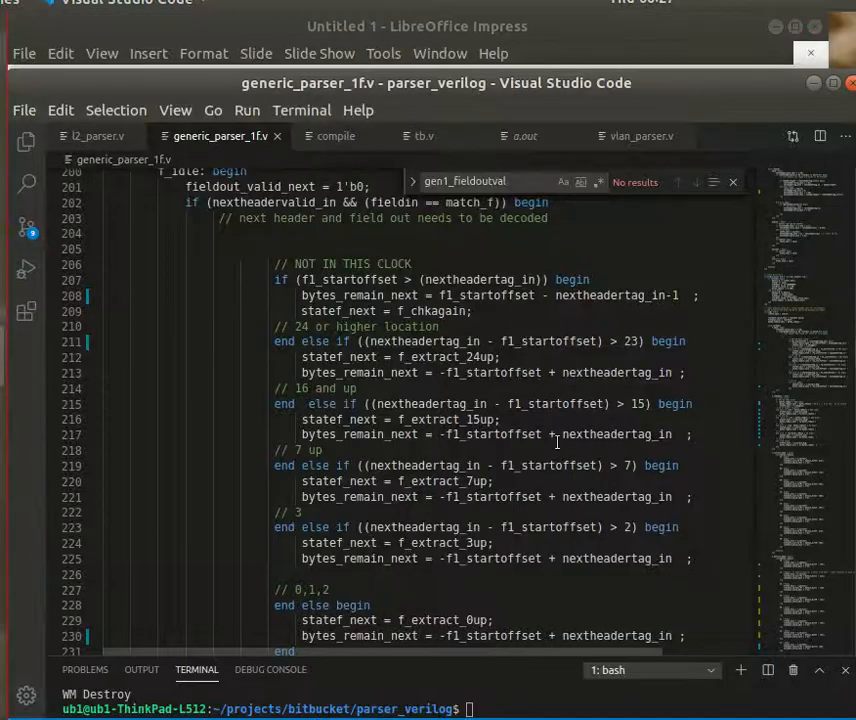
scroll("down", 3)
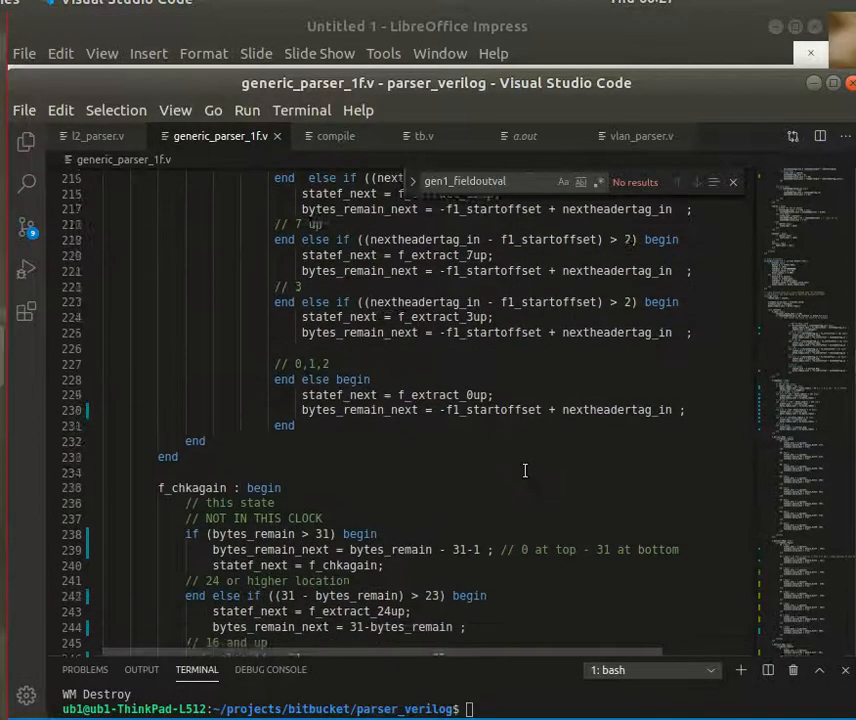
scroll("down", 3)
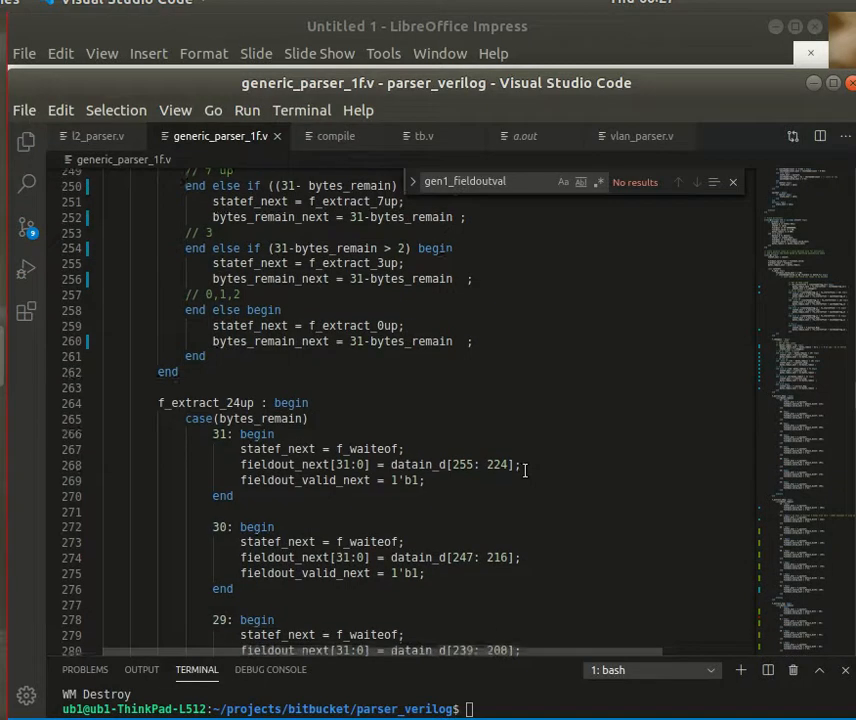
scroll("down", 3)
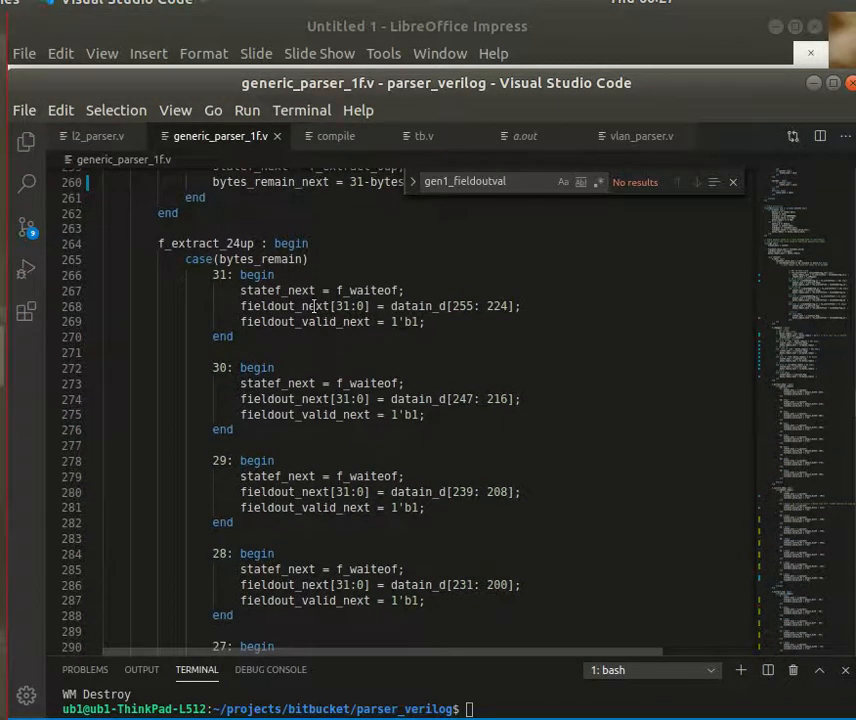
mouse_move(336, 432)
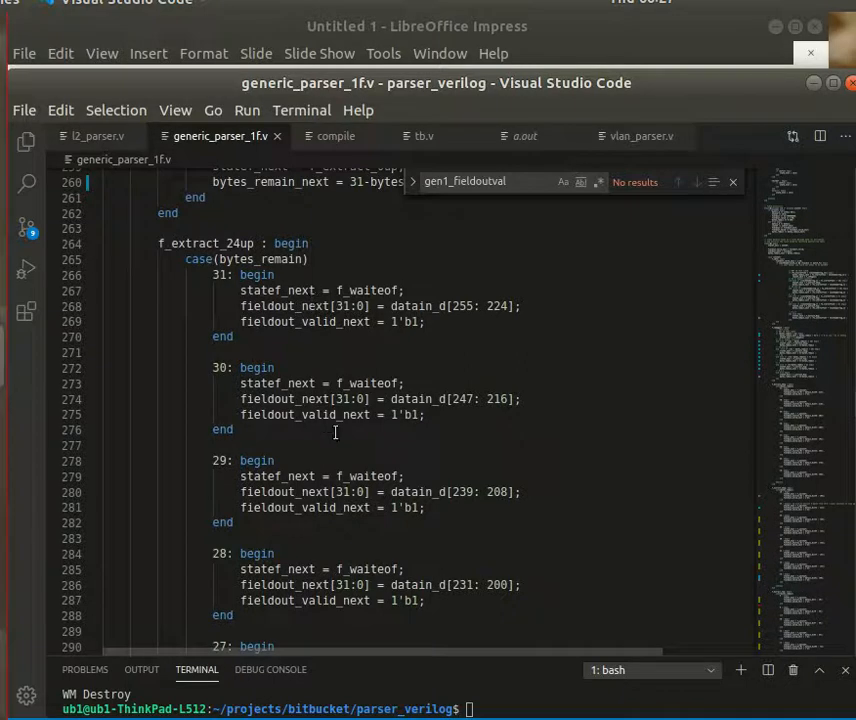
scroll("down", 3)
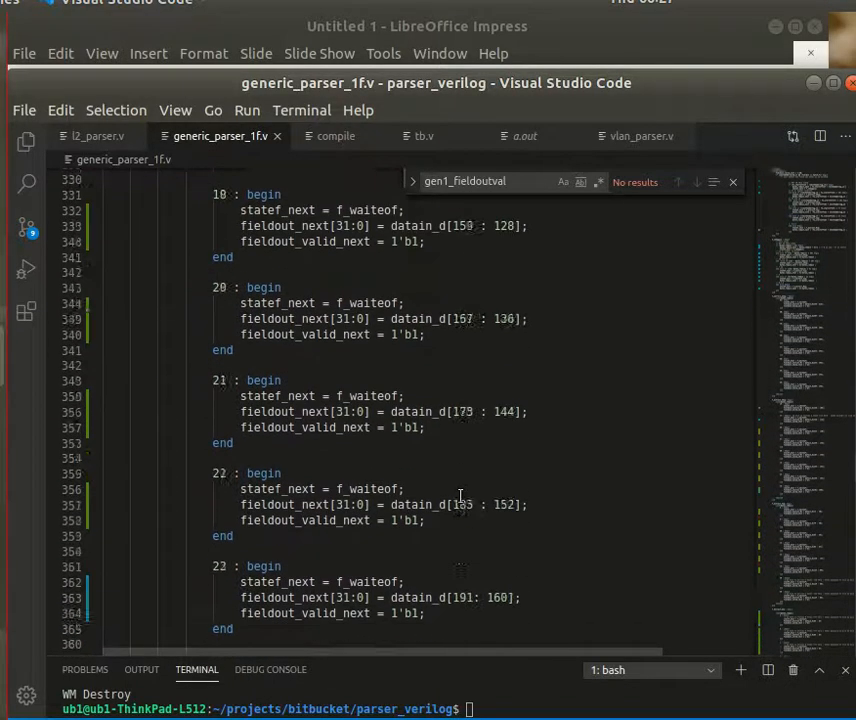
scroll("down", 3)
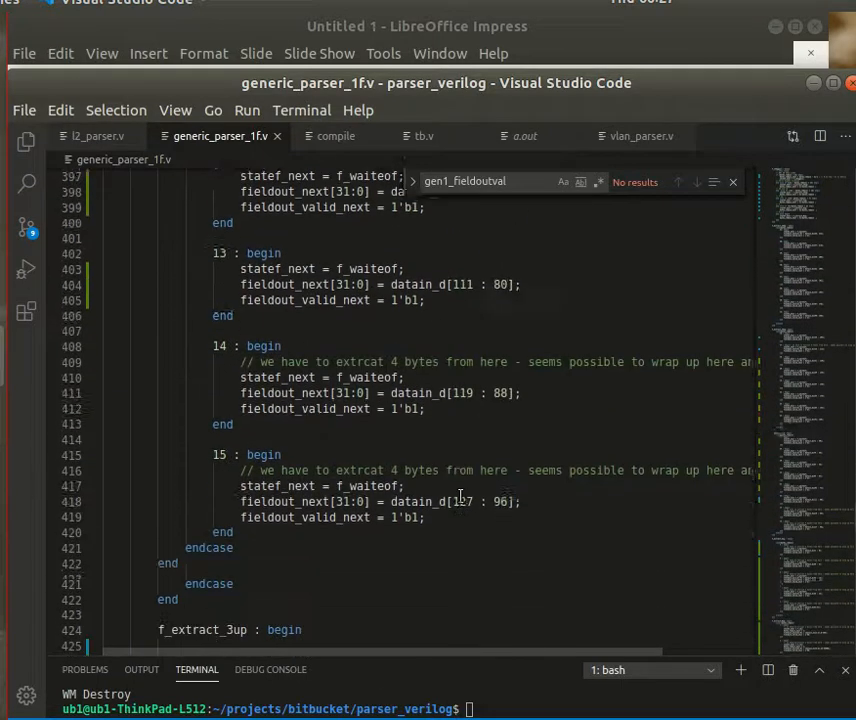
scroll("down", 3)
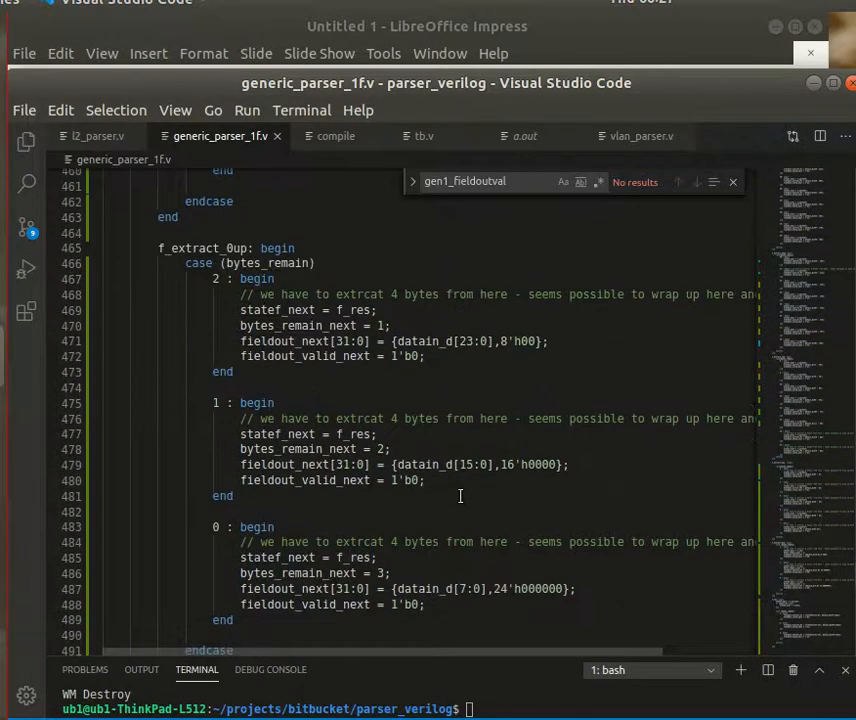
mouse_move(352, 388)
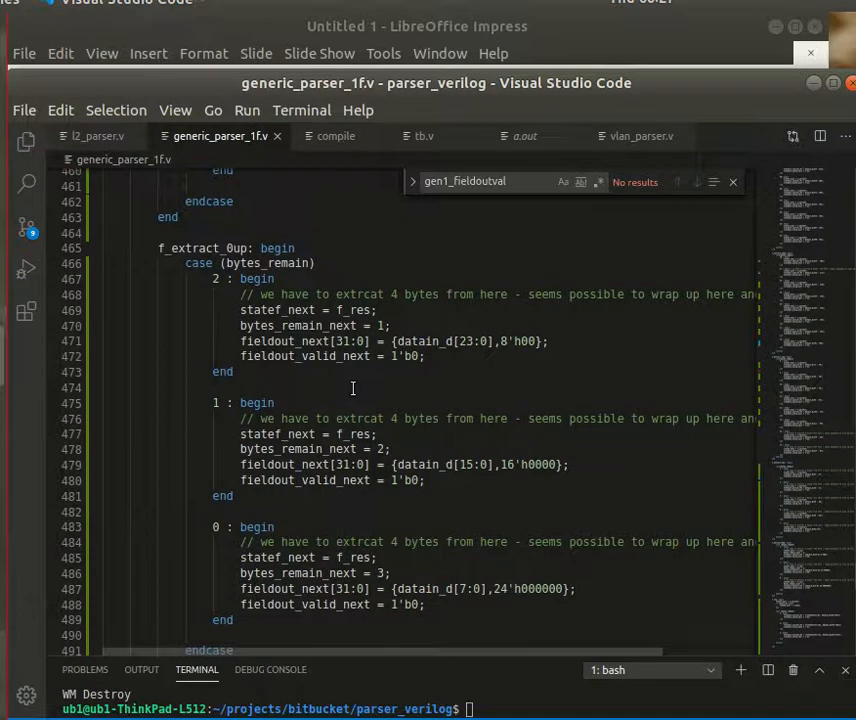
mouse_move(322, 376)
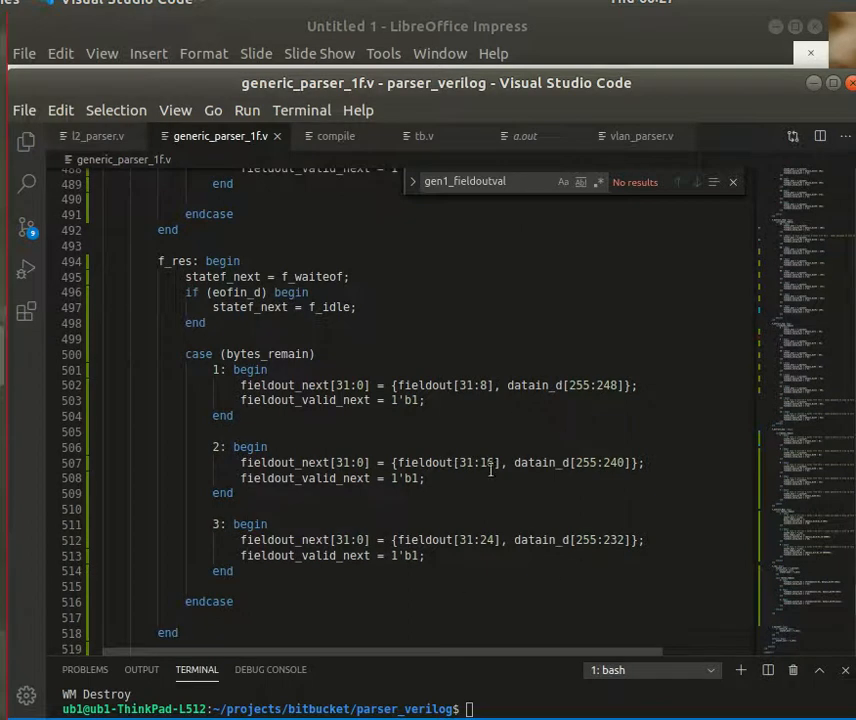
mouse_move(528, 396)
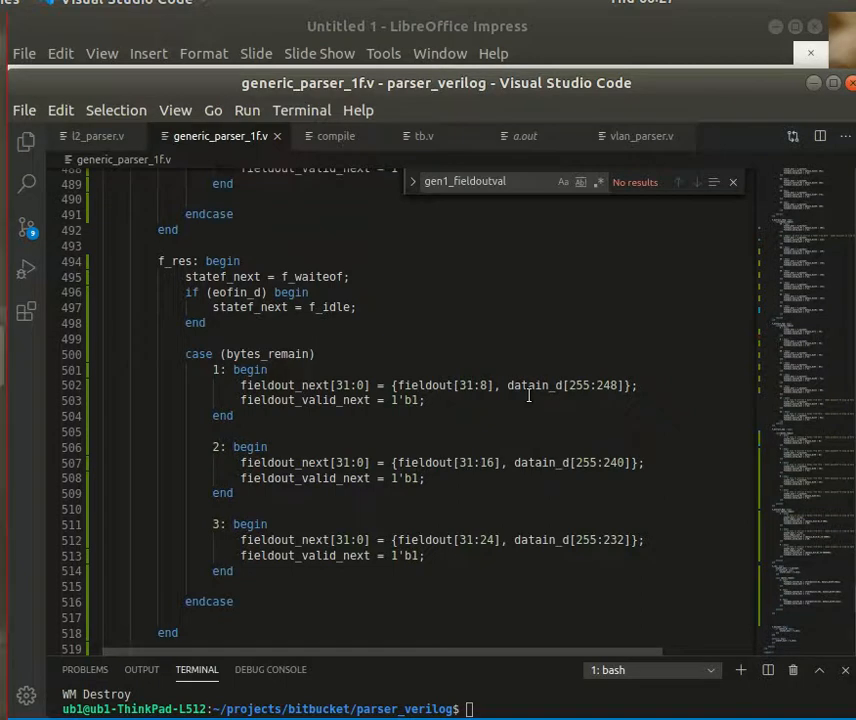
scroll("down", 3)
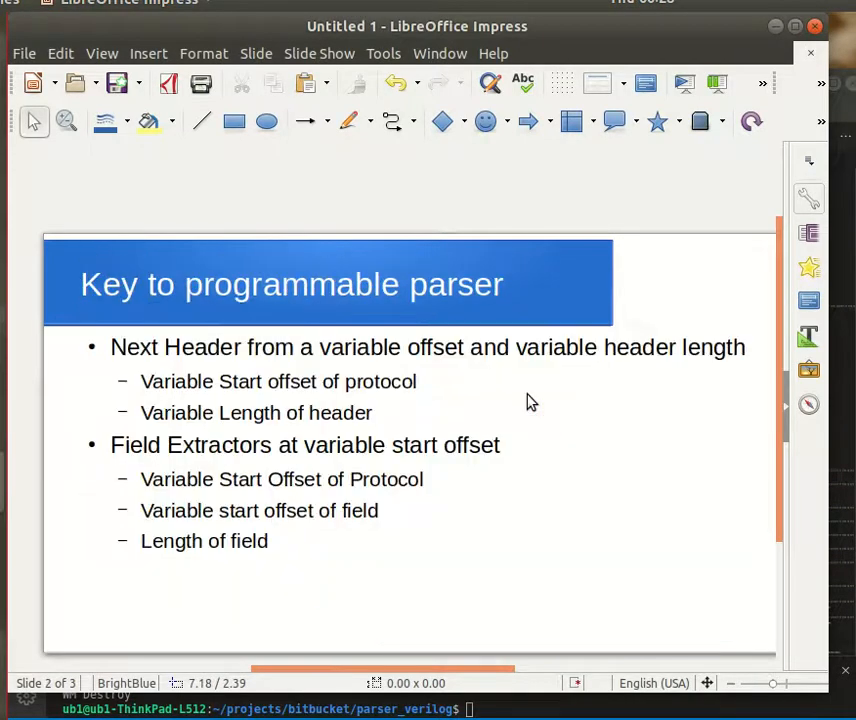
mouse_move(408, 412)
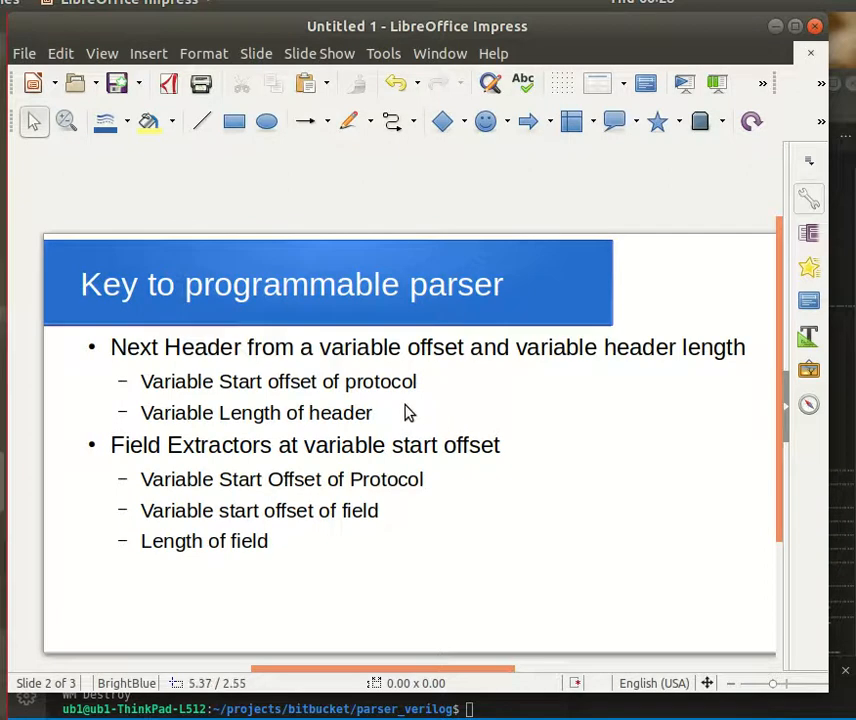
mouse_move(430, 318)
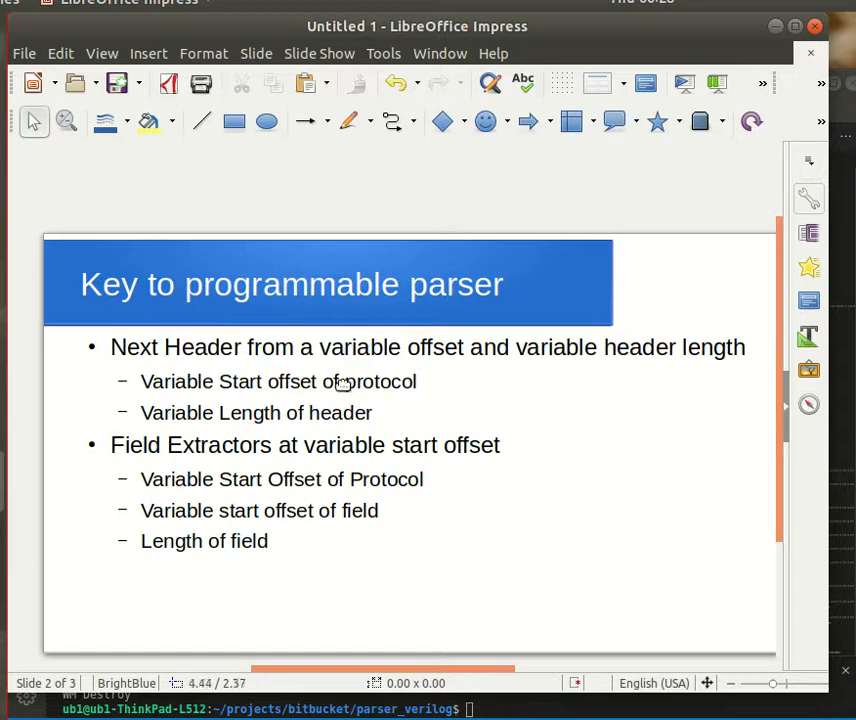
mouse_move(244, 380)
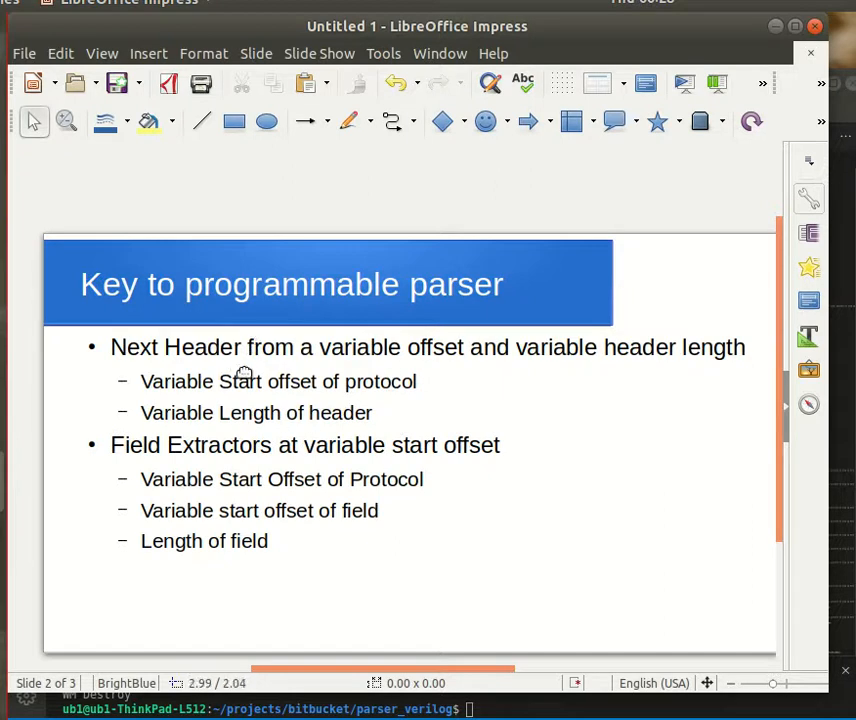
mouse_move(458, 374)
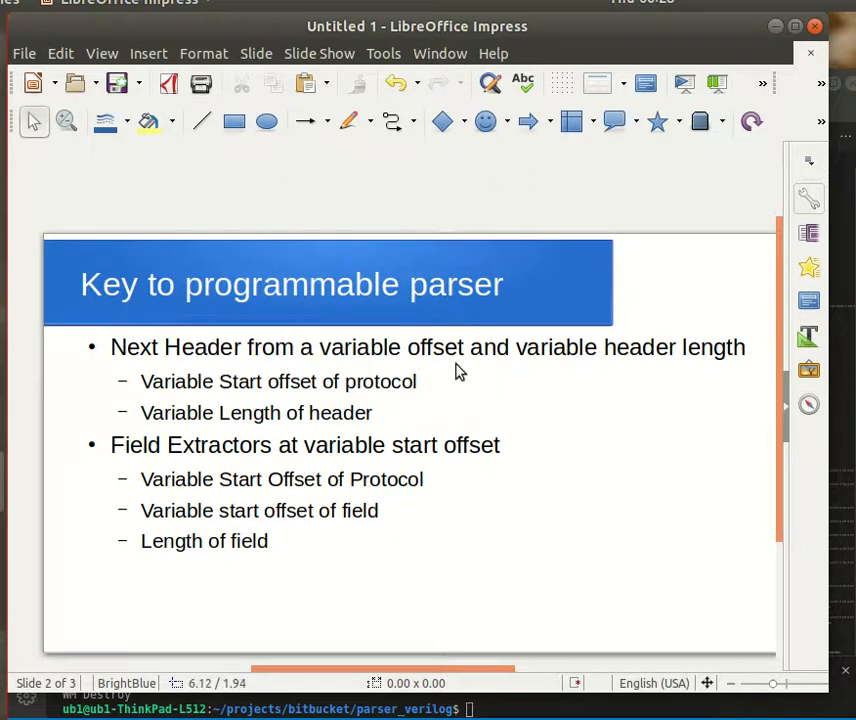
mouse_move(422, 422)
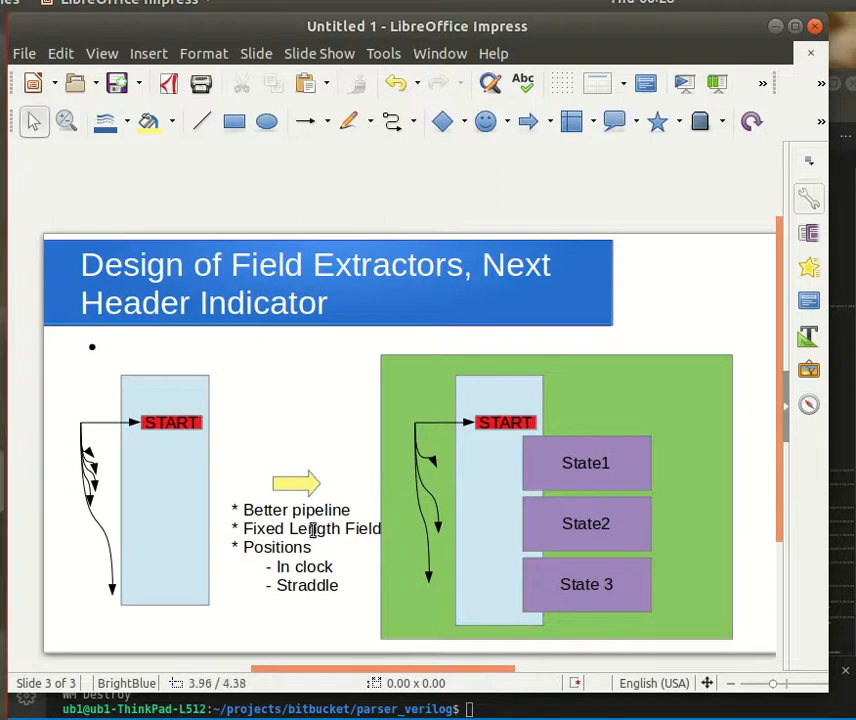
mouse_move(362, 522)
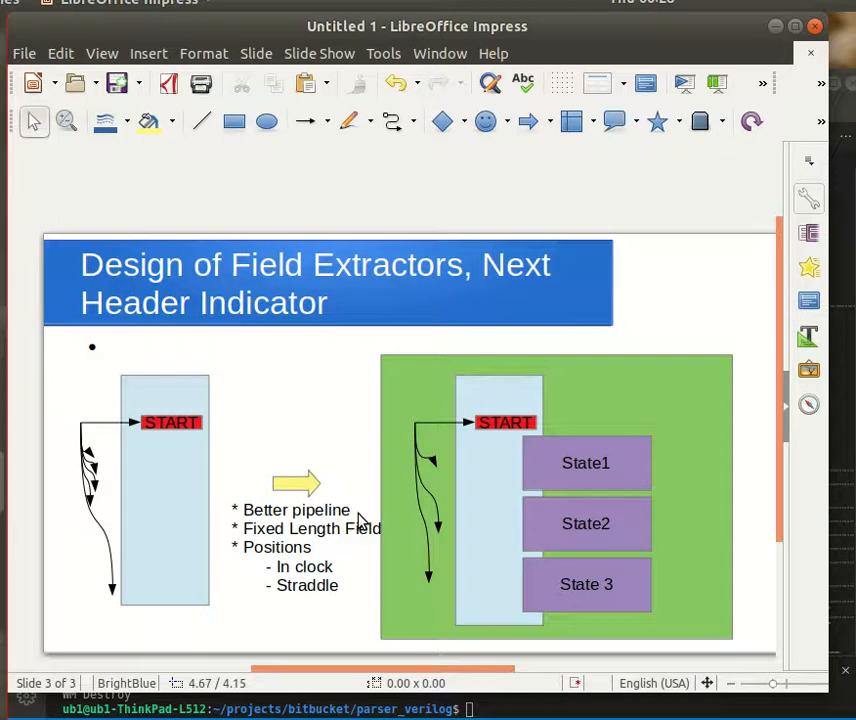
mouse_move(324, 510)
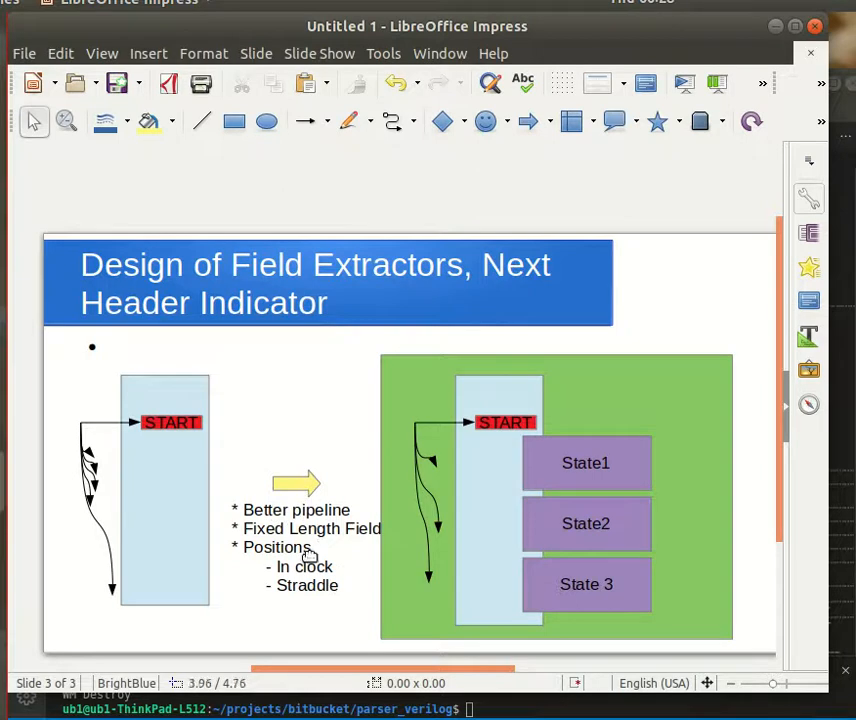
mouse_move(356, 544)
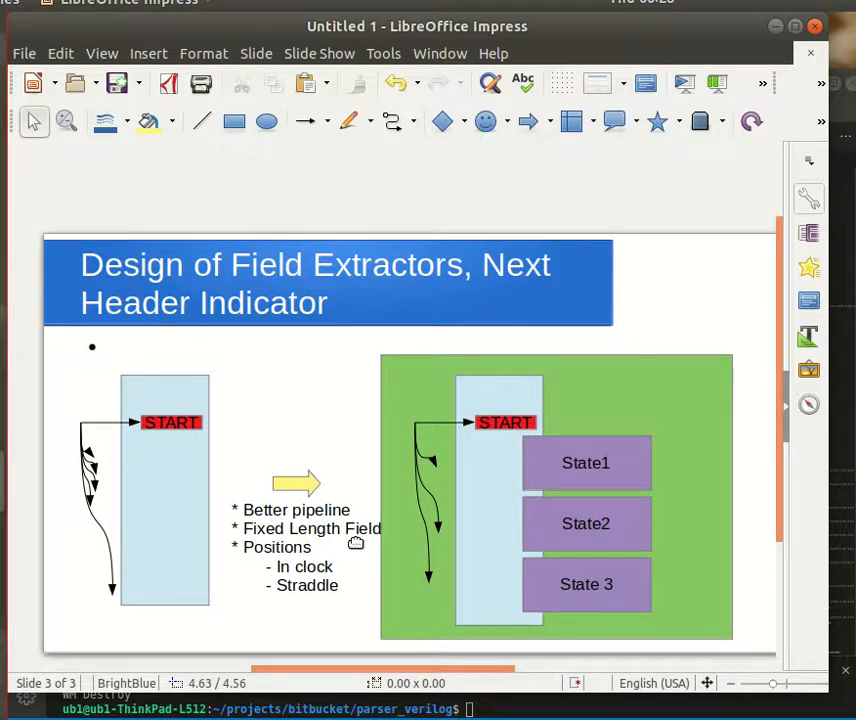
mouse_move(280, 532)
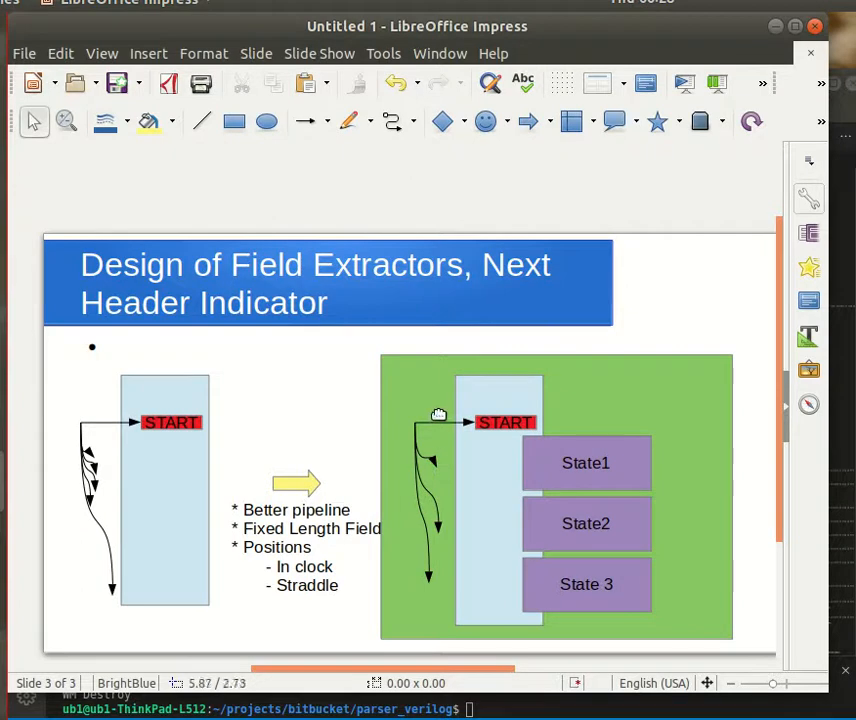
mouse_move(450, 444)
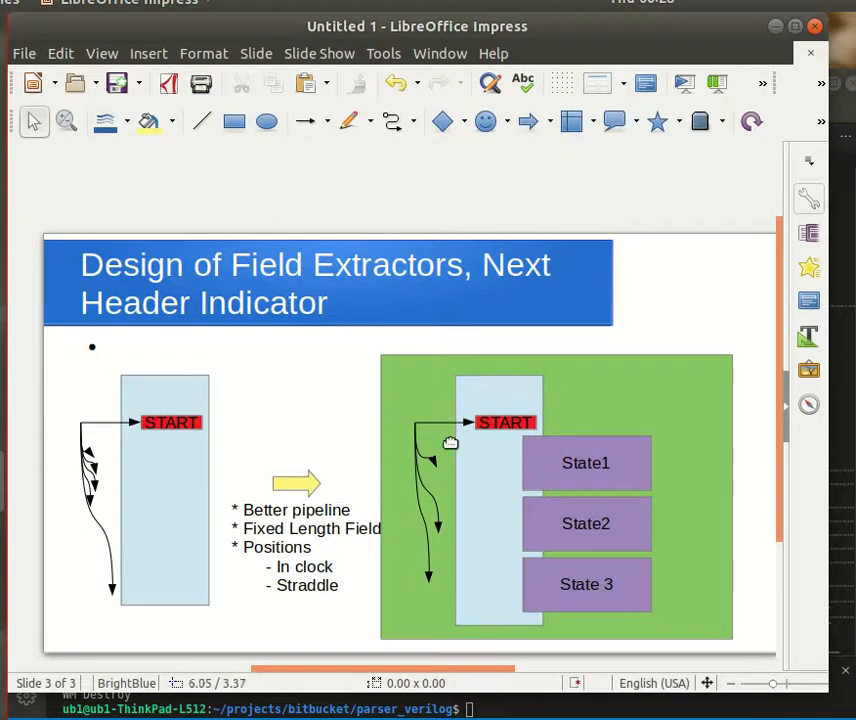
mouse_move(530, 530)
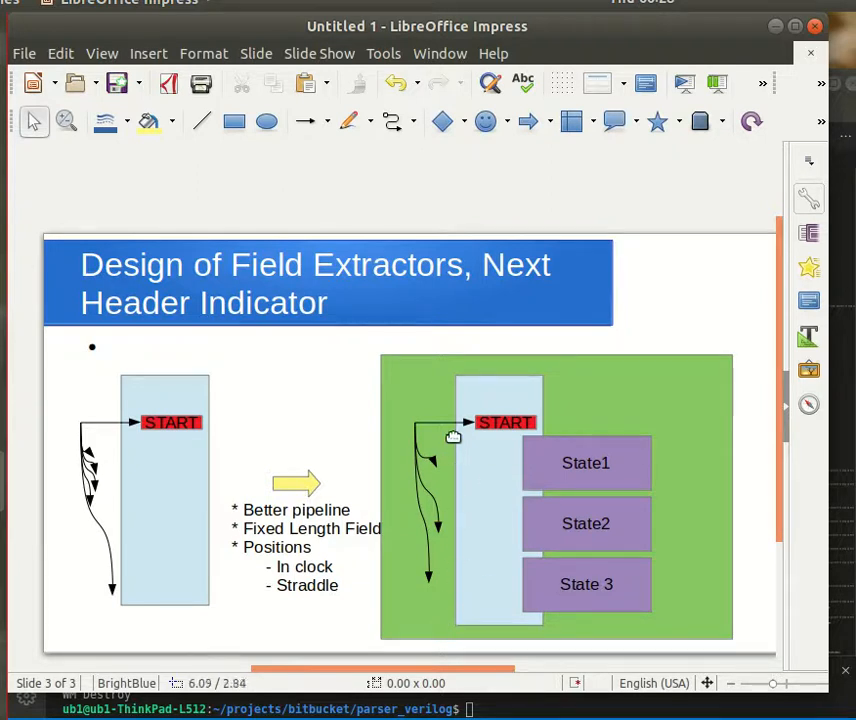
mouse_move(480, 520)
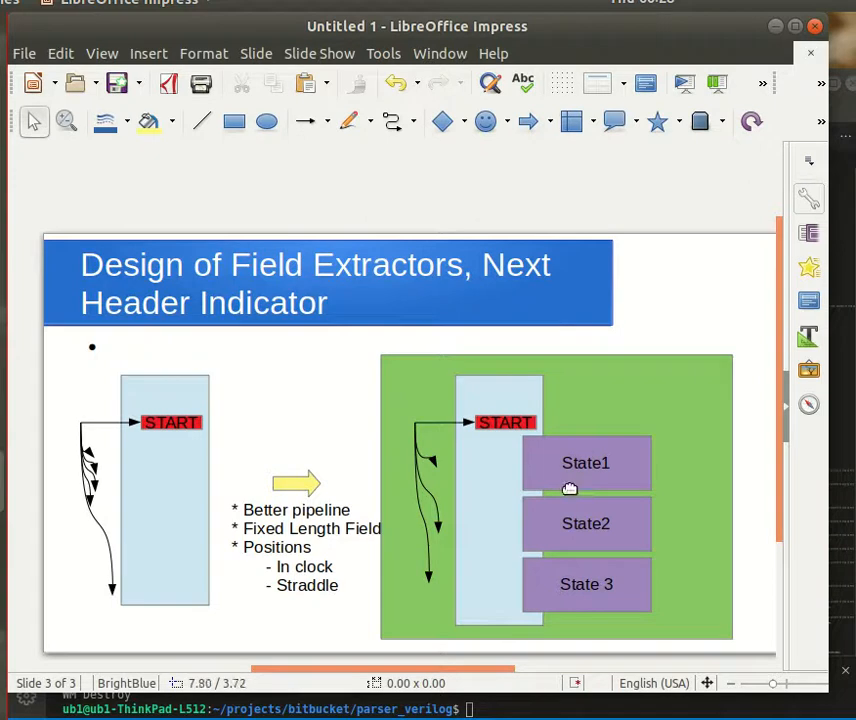
mouse_move(582, 436)
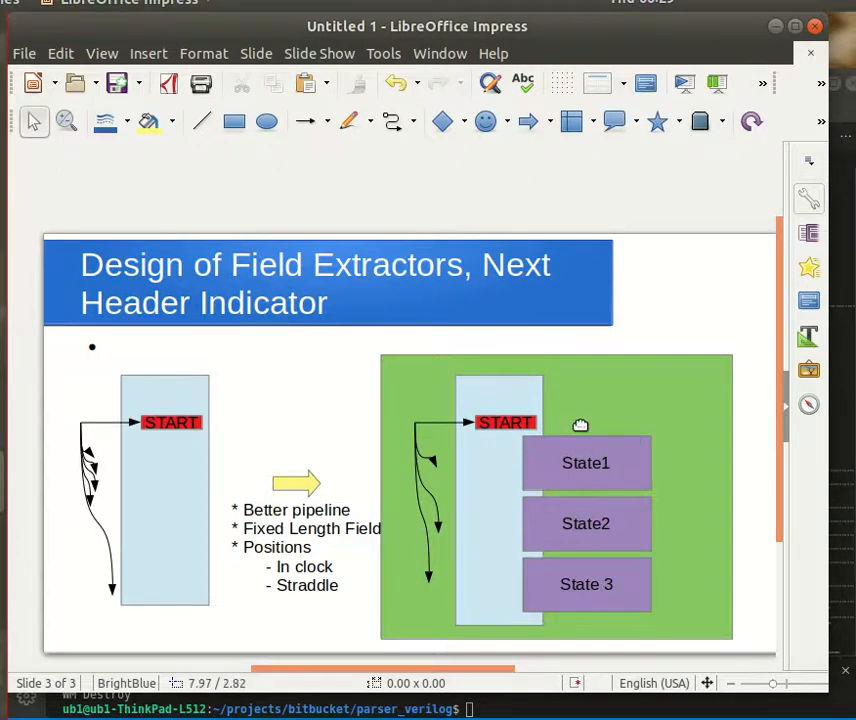
mouse_move(588, 510)
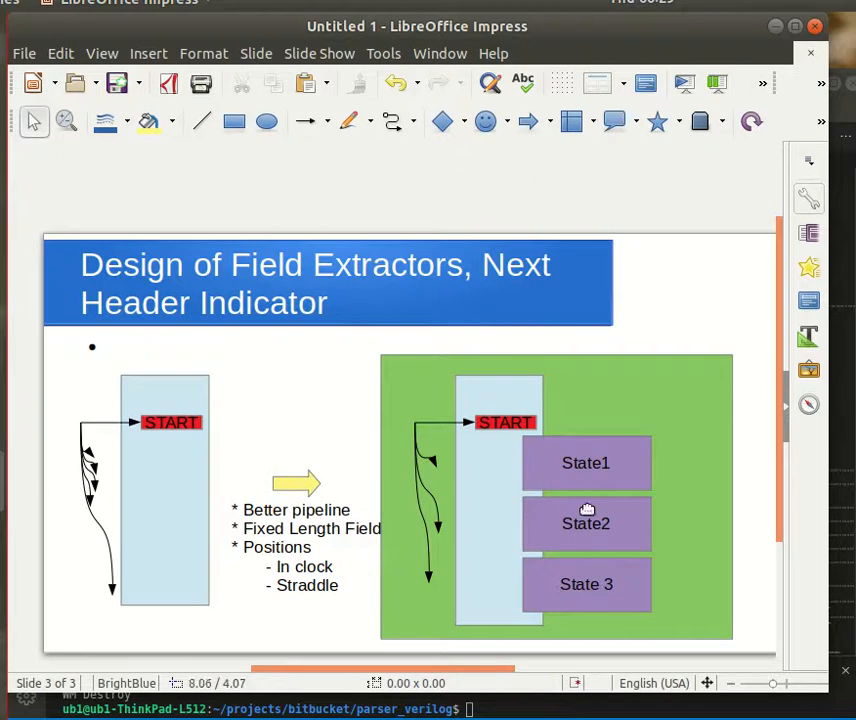